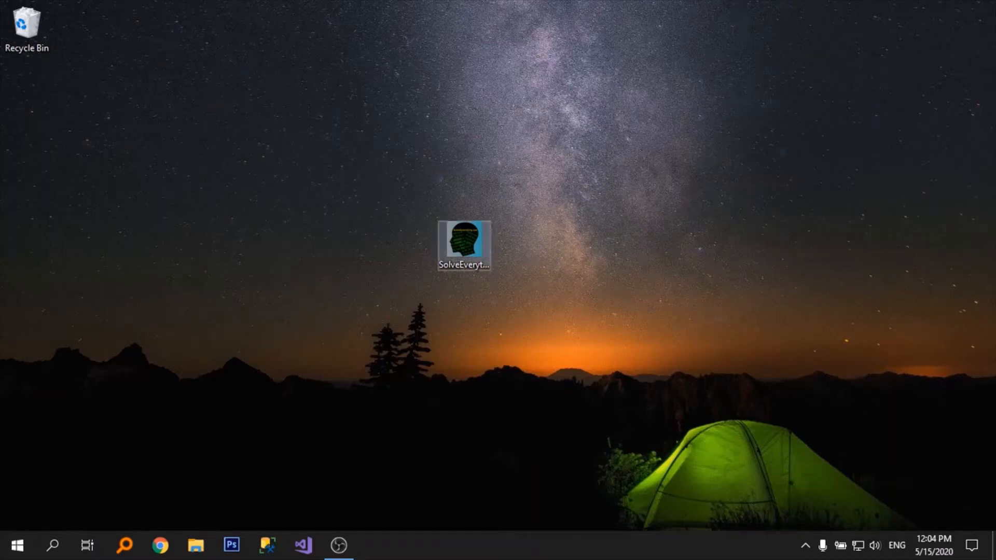
Open the SolveEverything project from its desktop icon via the right-click menu.
right_click(463, 243)
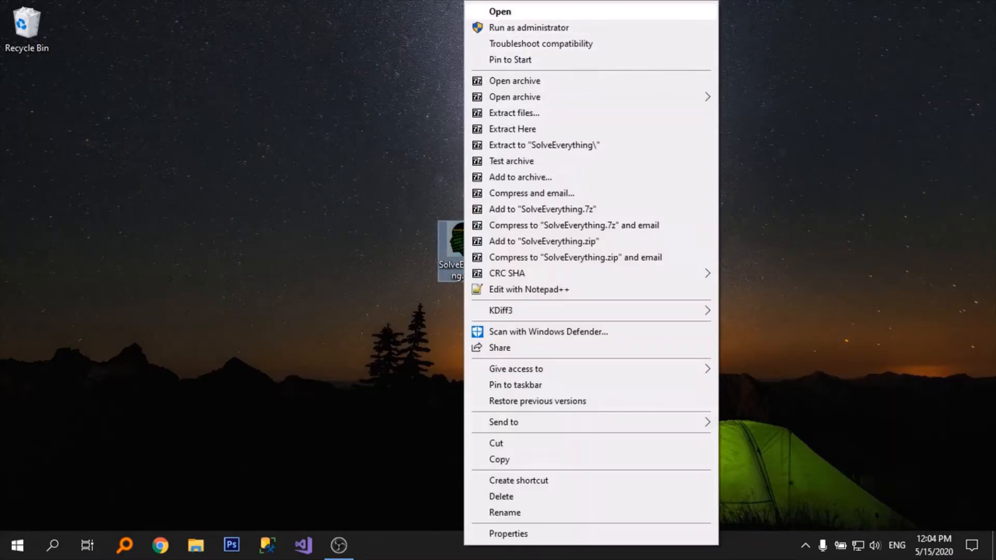
click(499, 11)
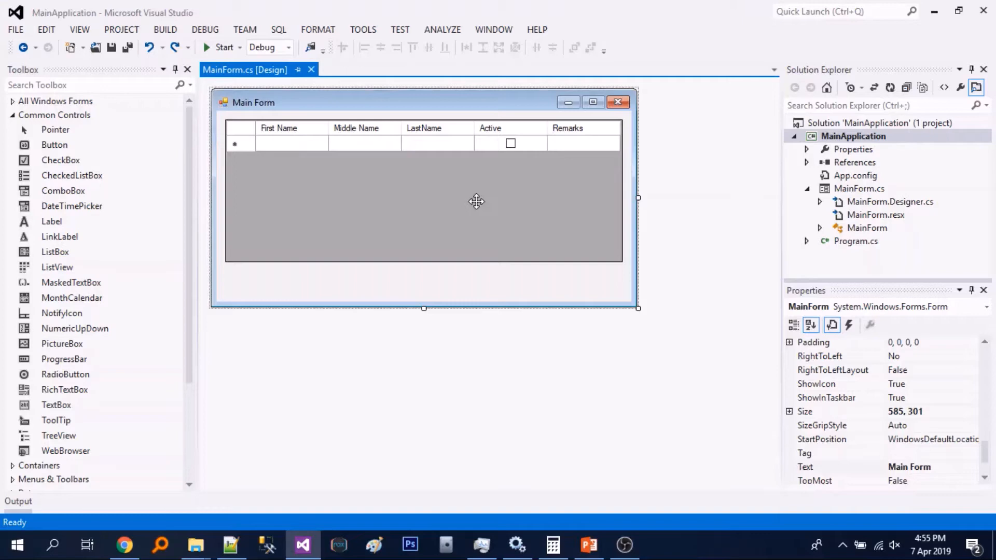
mouse_move(480, 178)
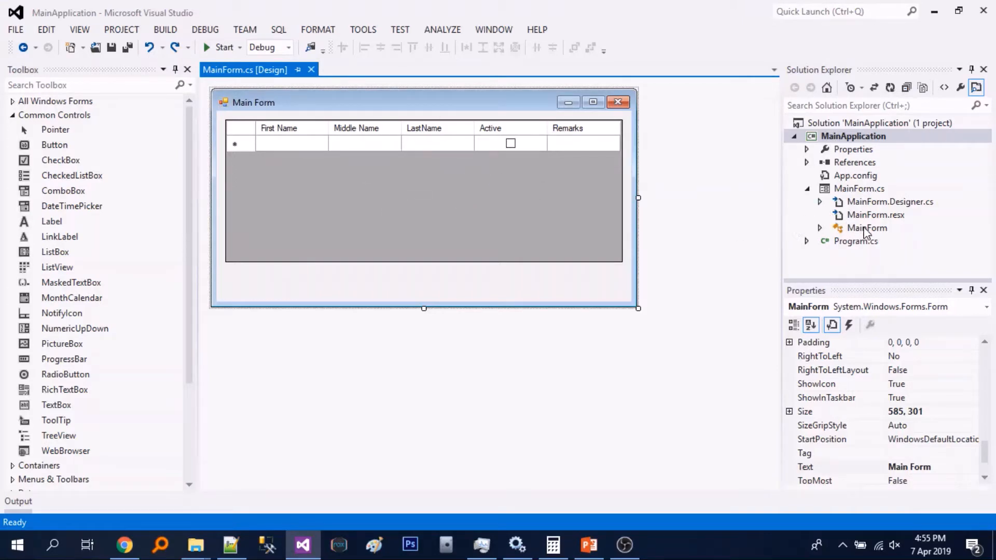
double_click(866, 227)
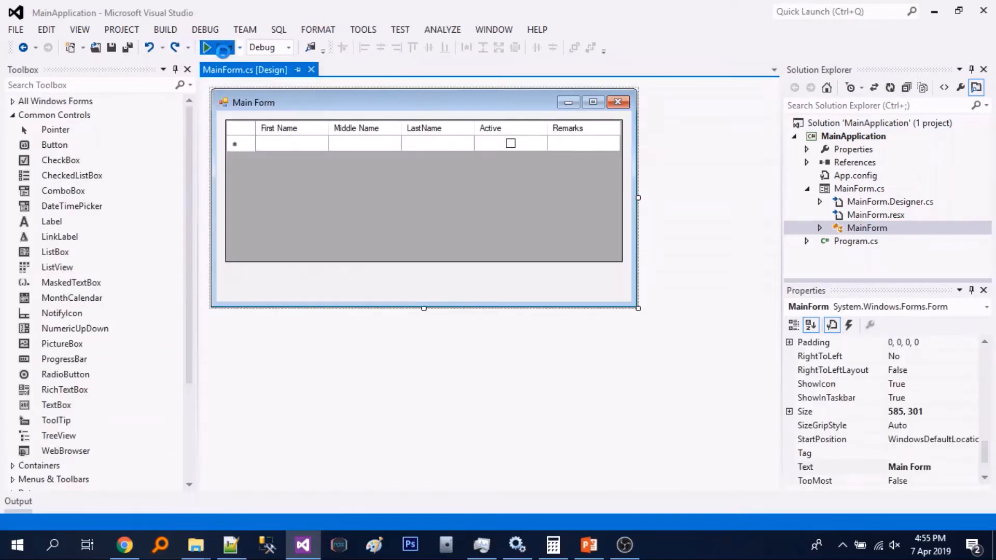
click(206, 47)
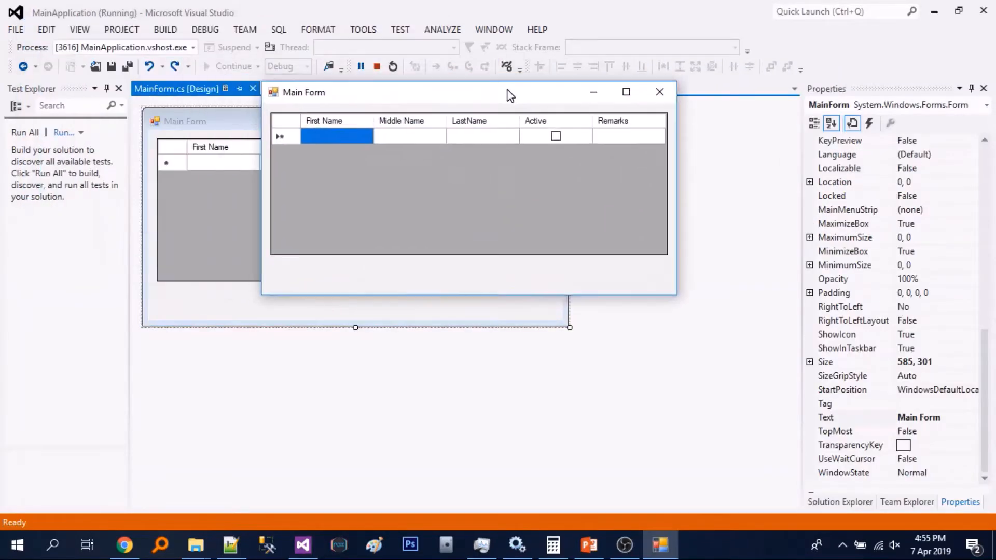
click(409, 136)
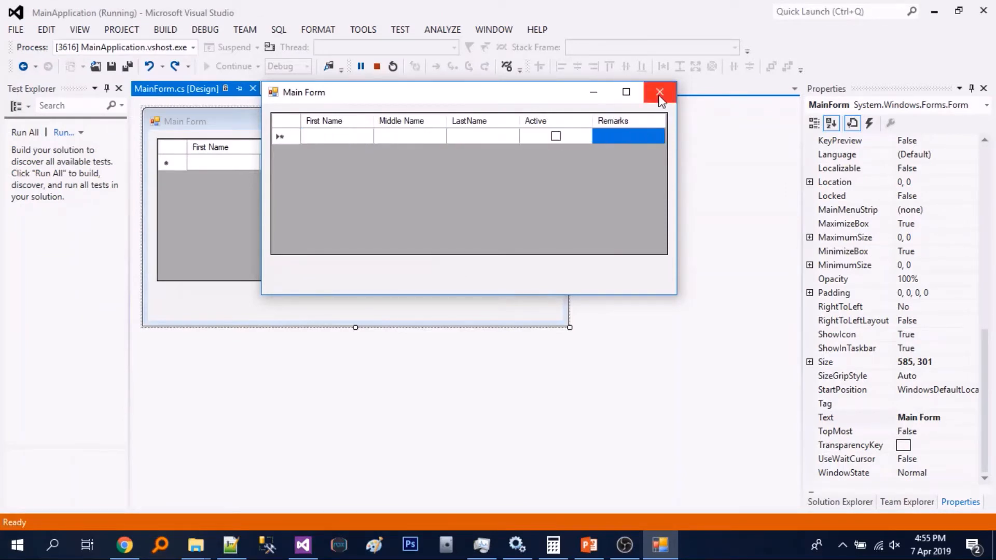
click(659, 92)
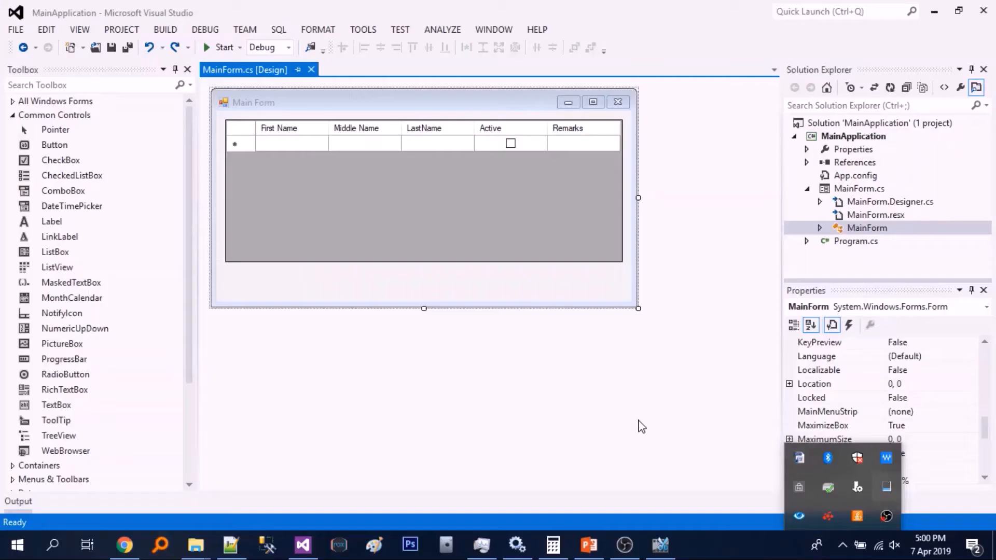
Select dataGridView1 and scroll its Properties event list down toward MouseClick.
click(424, 203)
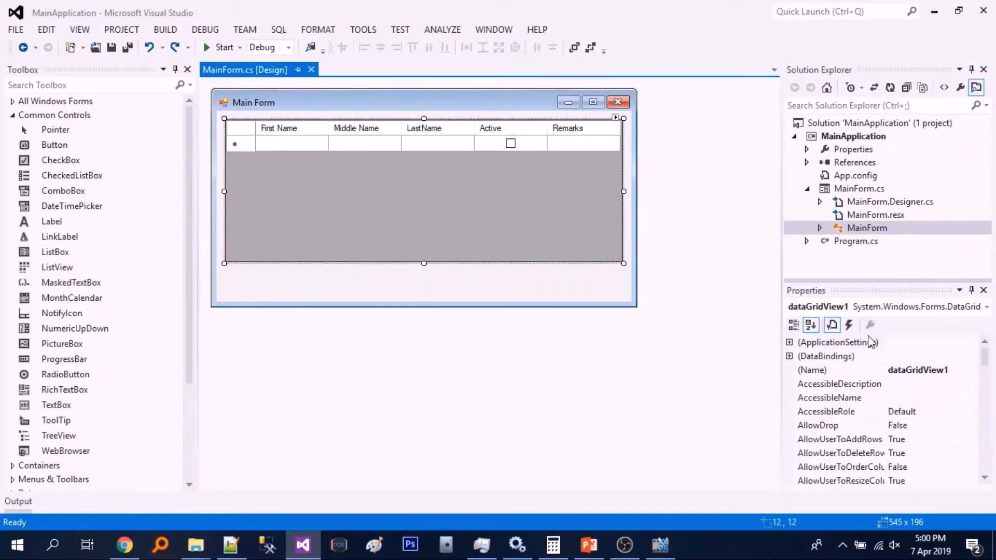
click(847, 324)
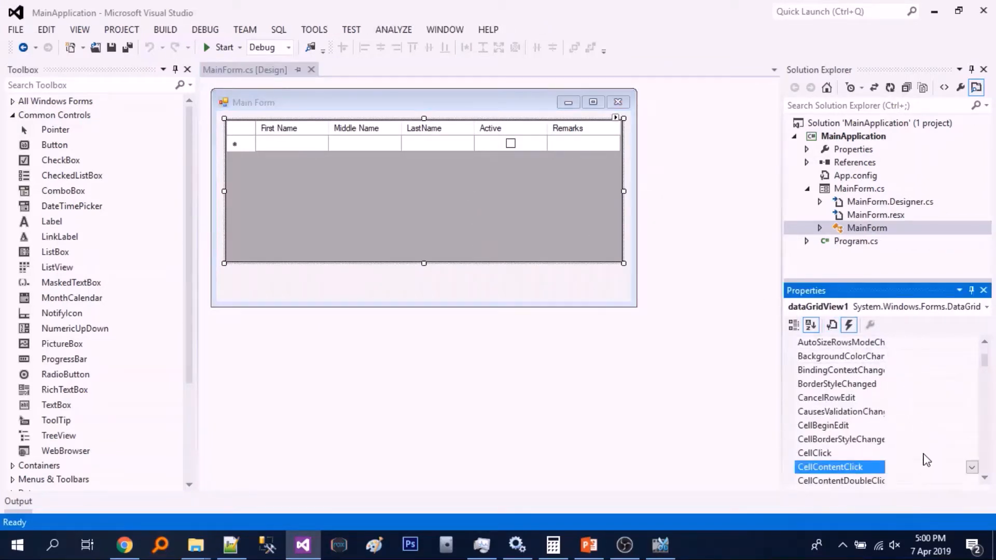
scroll(down, 3)
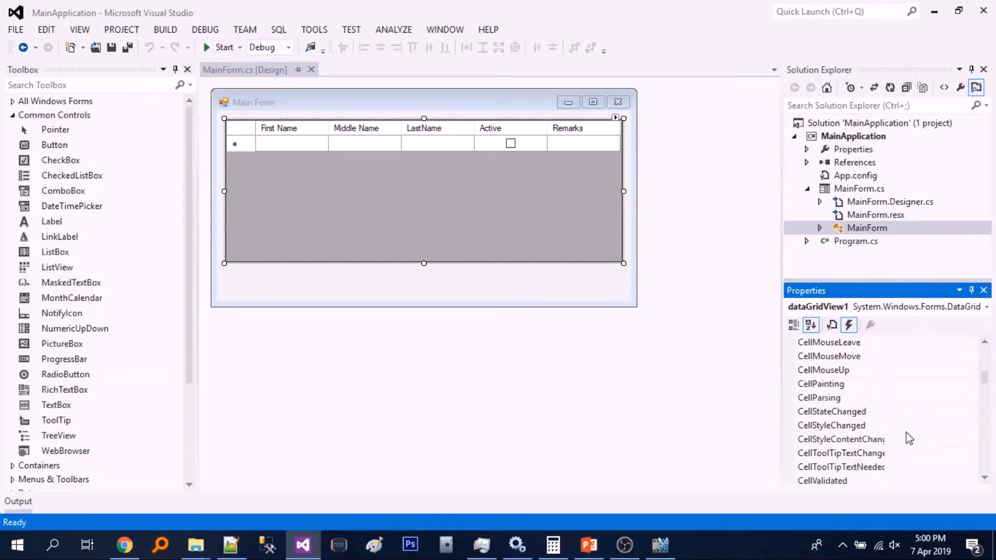
scroll(down, 3)
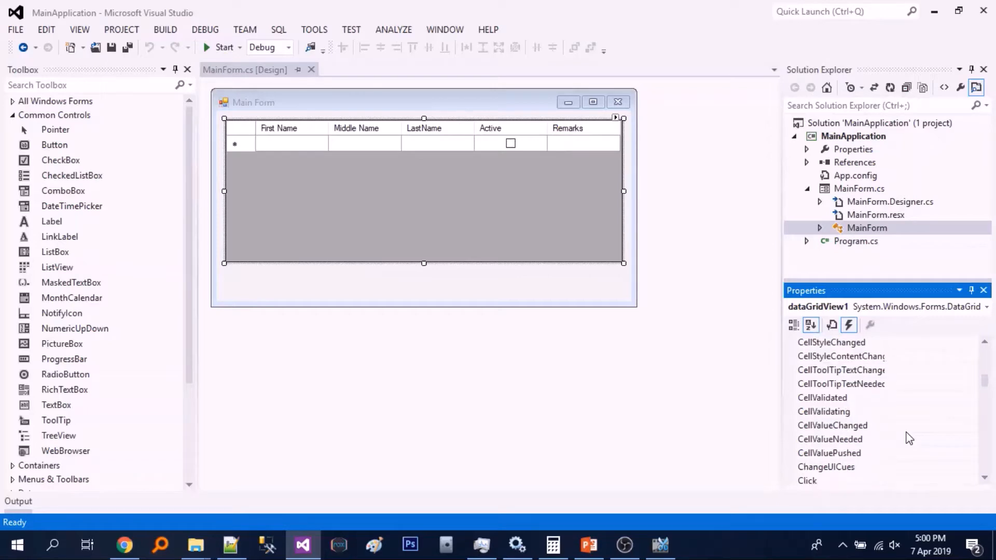
scroll(down, 3)
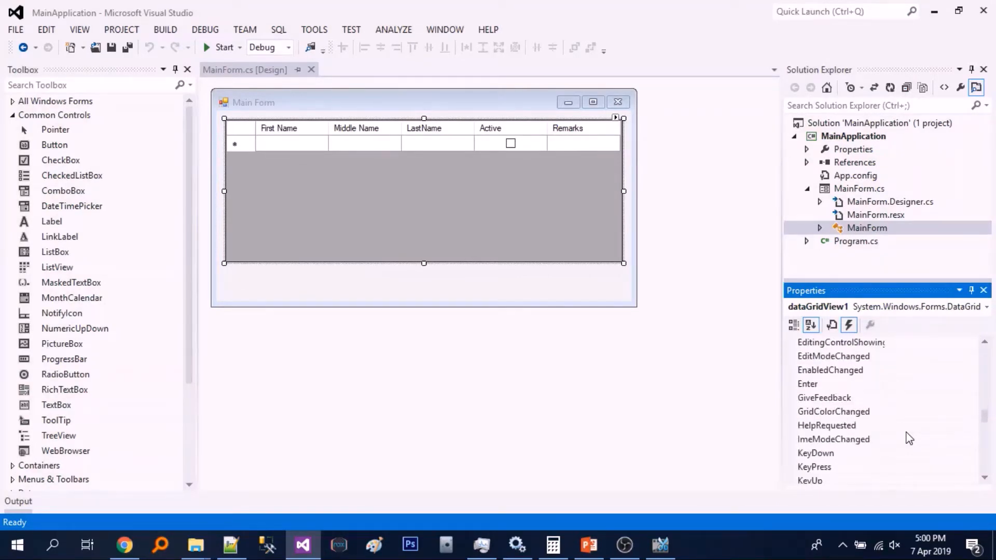
scroll(down, 3)
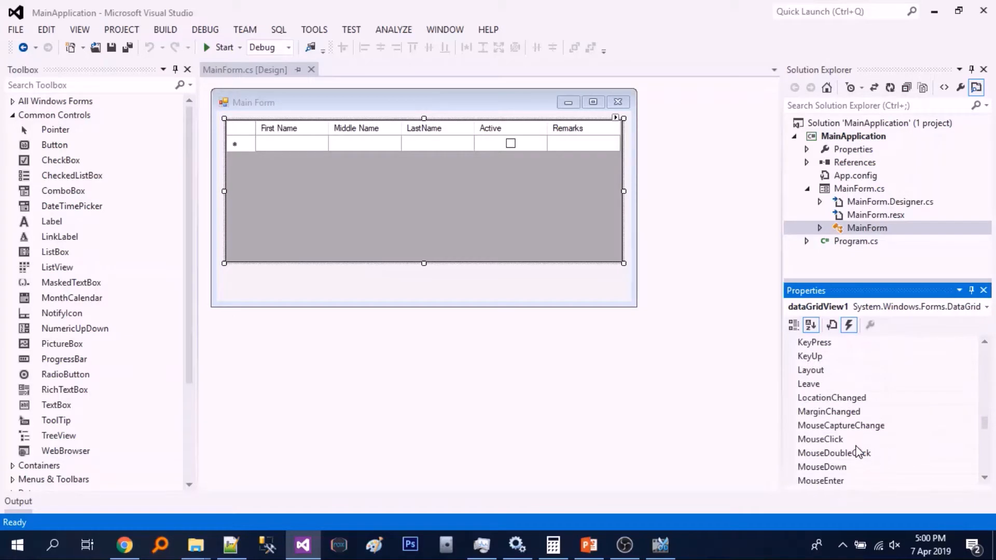
Create the grid MouseClick handler with a commented HitTest ColumnHeader check.
double_click(820, 439)
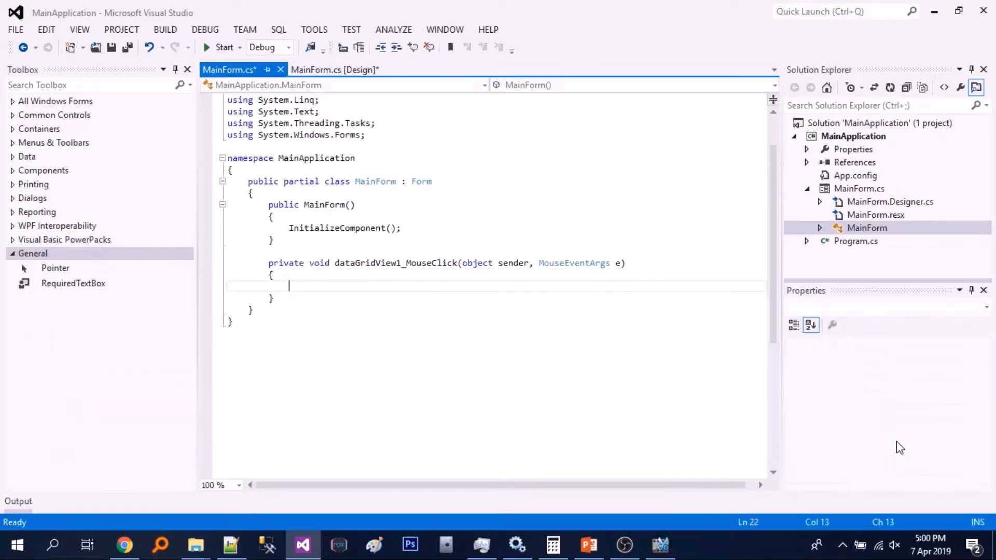
text(//c)
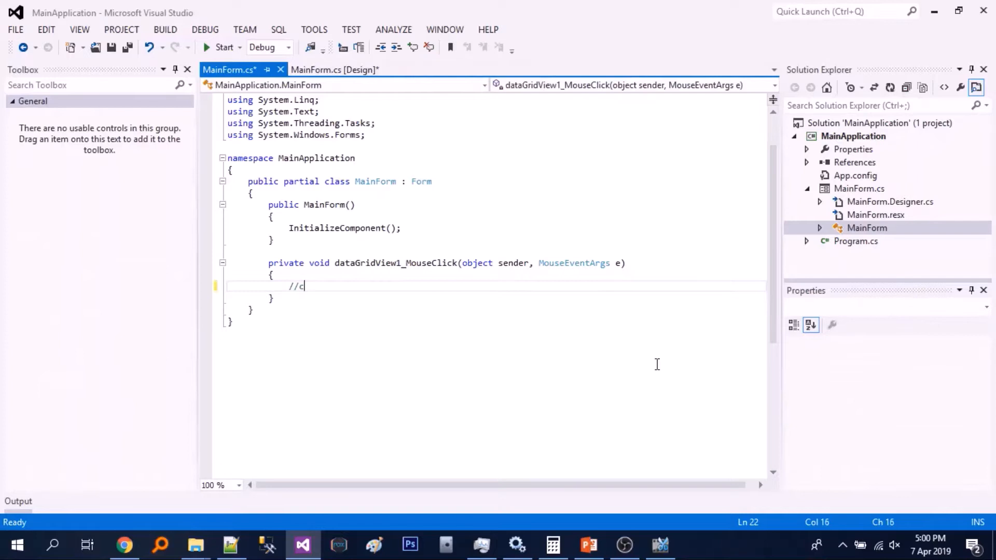
text(heck if column header was clicked)
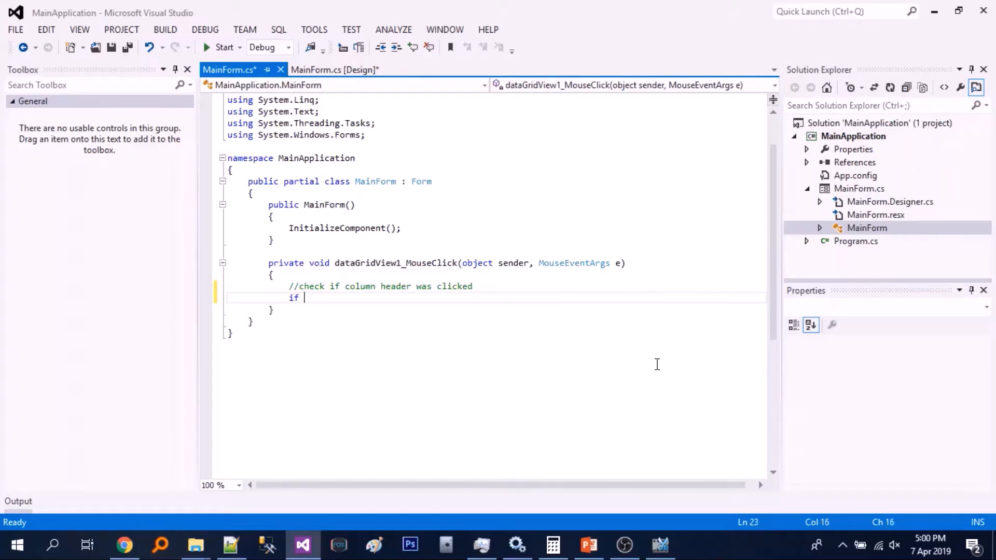
text((dataGridView1.HitTest)
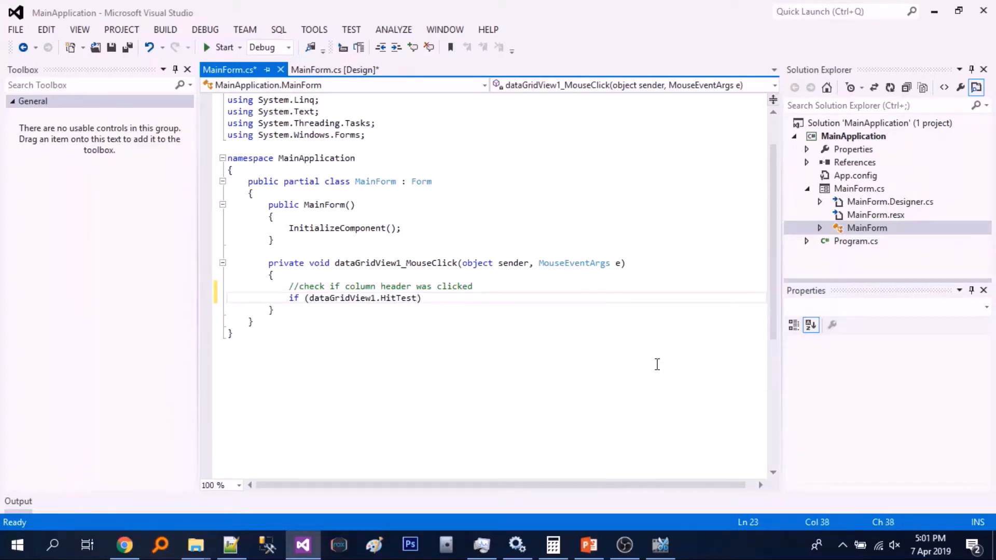
text(e.X, e.Y)
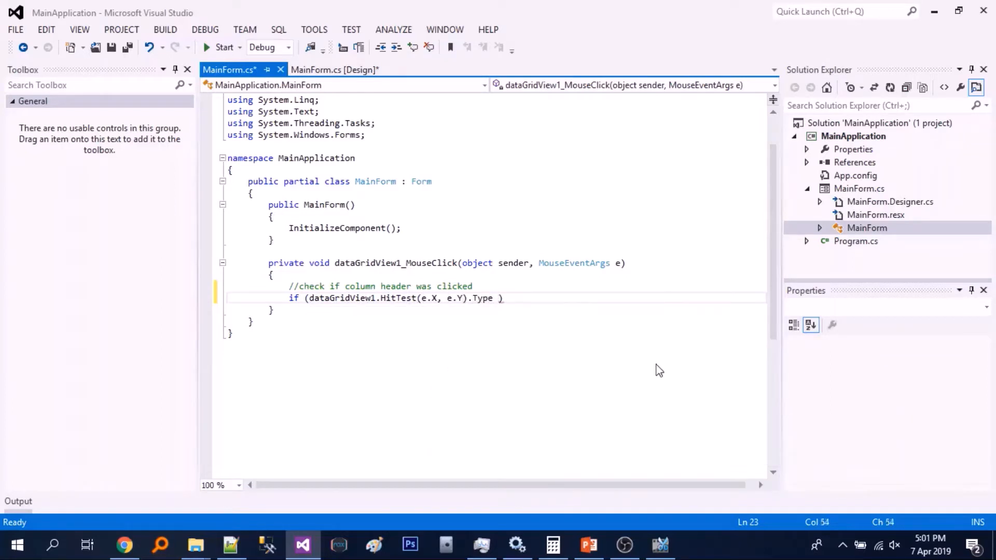
text(== DataGridViewHitTestType.ColumnHeader)
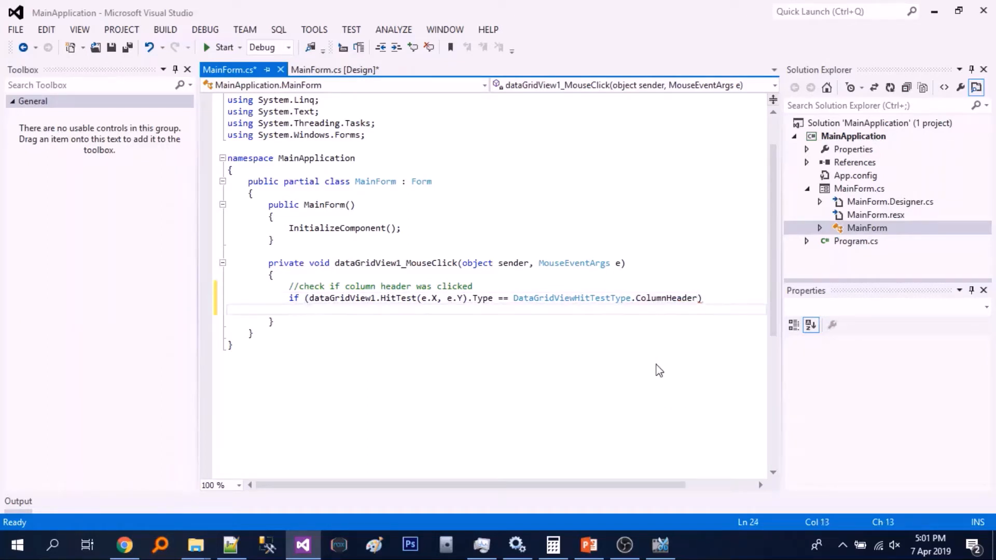
text({)
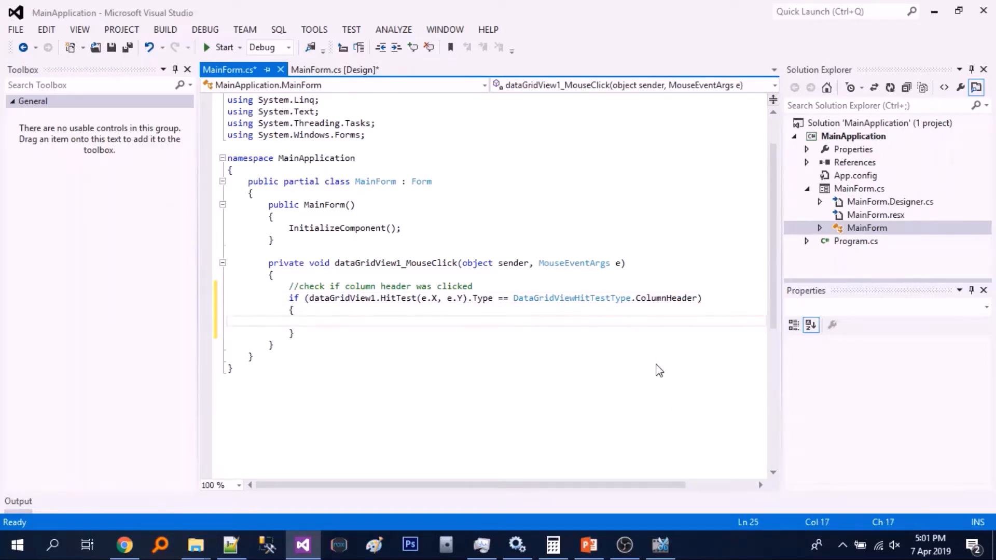
Inside the check, create 'ContextMenu menu = new ContextMenu()' with a comment.
text(//creata)
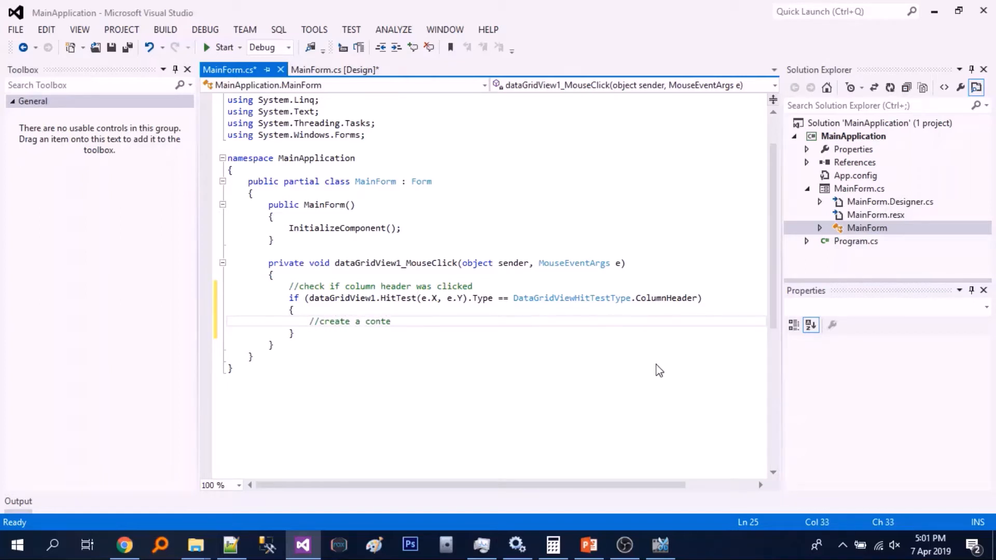
text(ContextMenu)
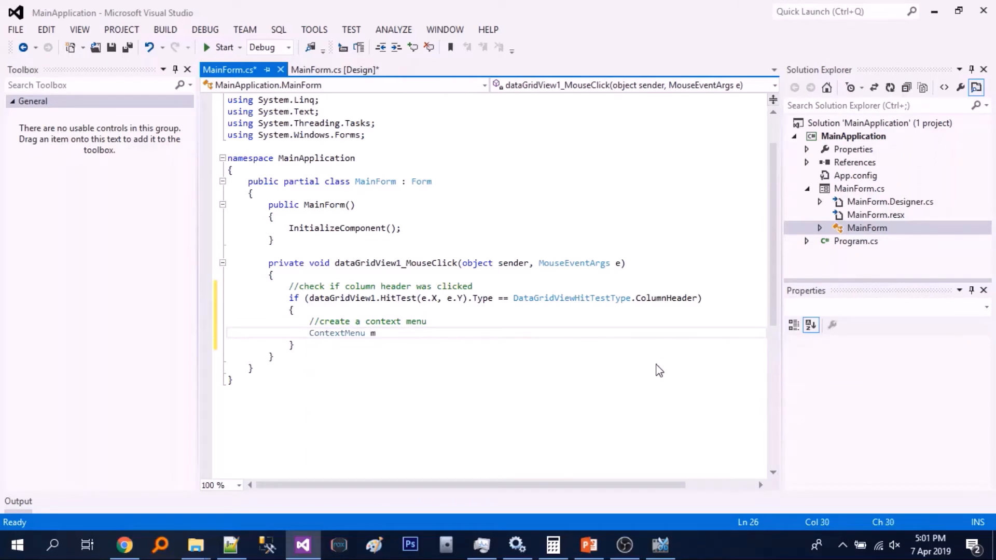
text(menu = new ContextMenu();)
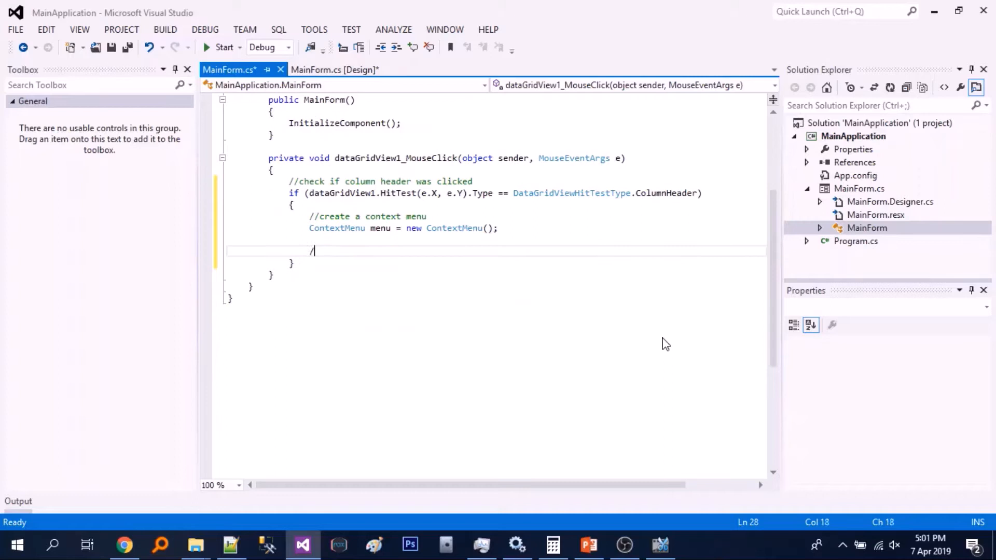
Loop over the grid's columns, adding a MenuItem with HeaderText, checked by column.Visible.
text(/add items on the menu)
text(foreach()
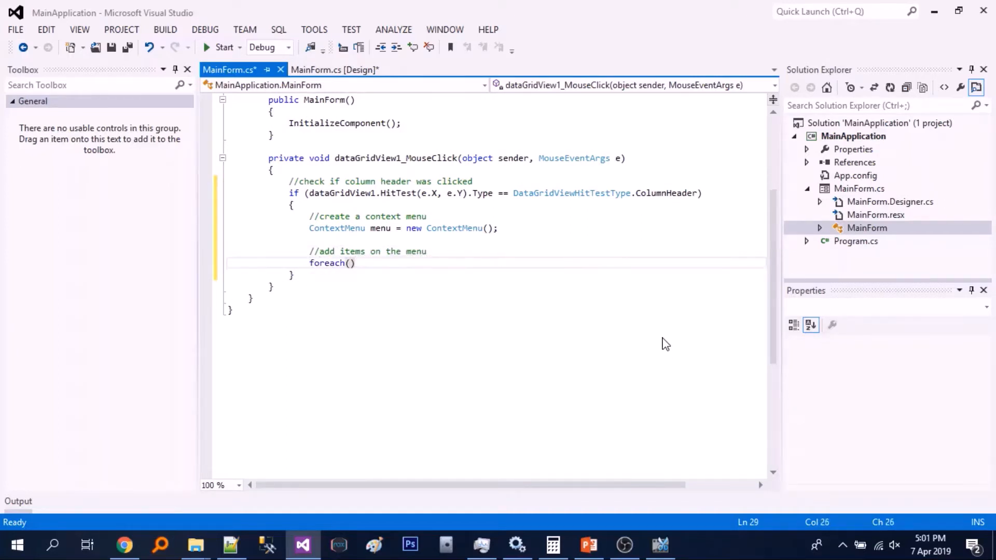
text(DataGridViewColumn column in dataGridView1.Columns)
text({ )
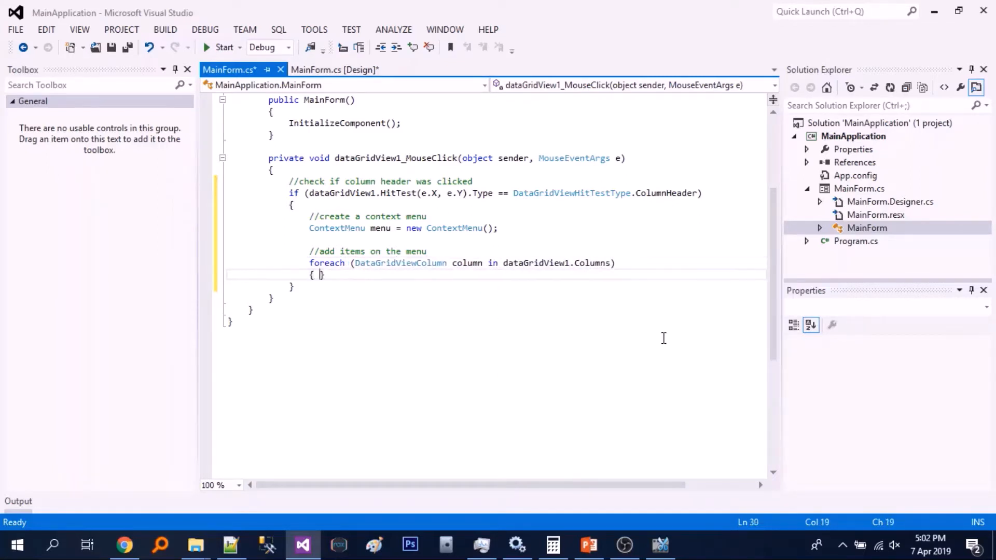
text(MenuItem item = new MenuItem();)
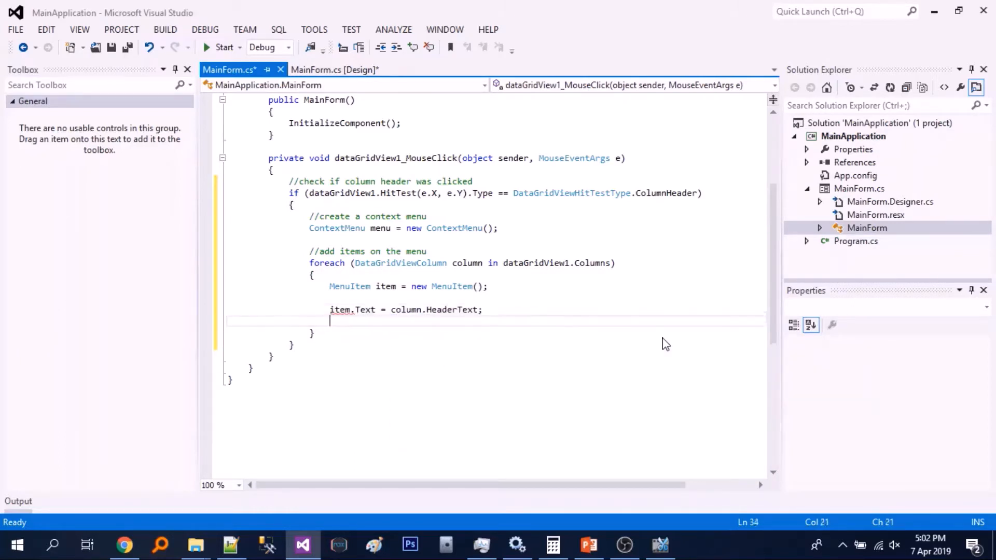
text(item.Ch)
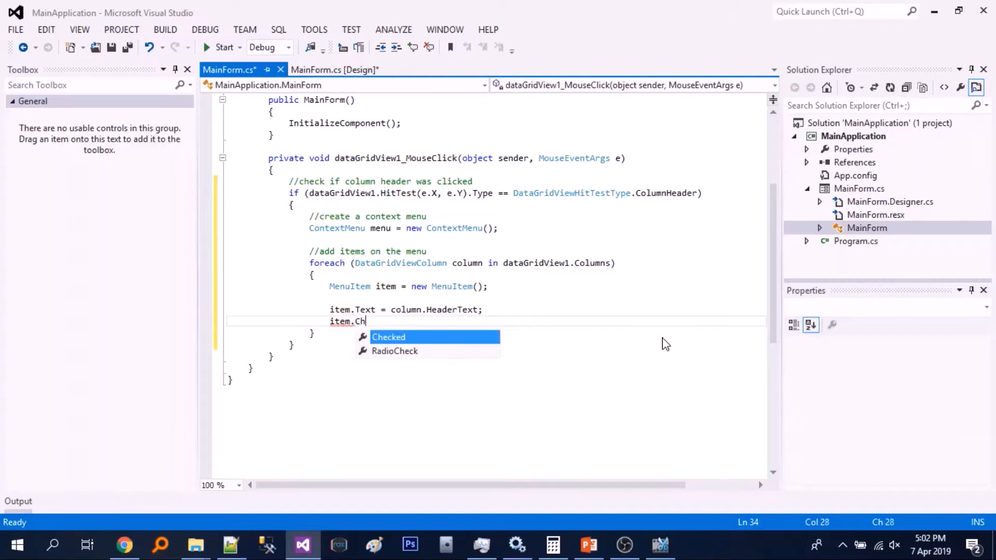
text(ecked = column.Visible;)
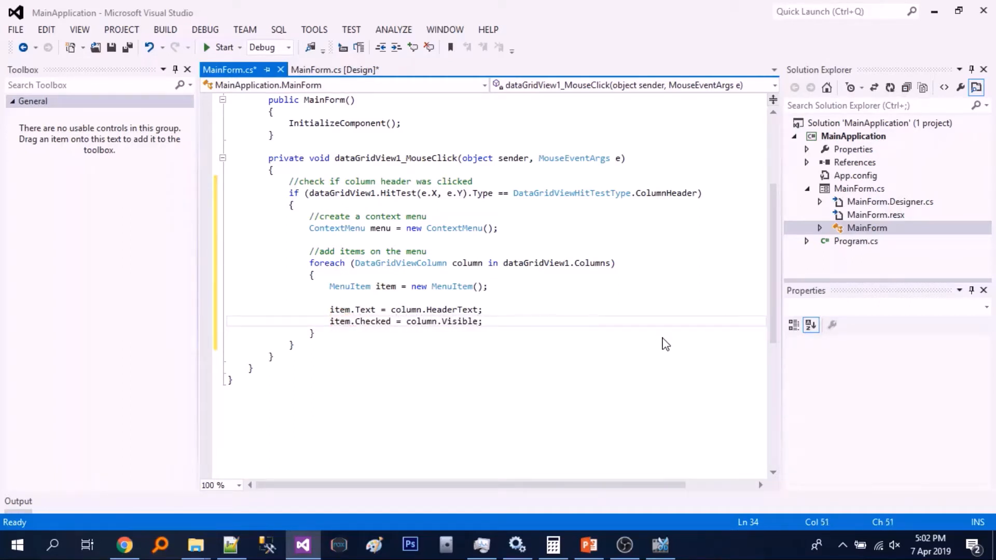
text(me)
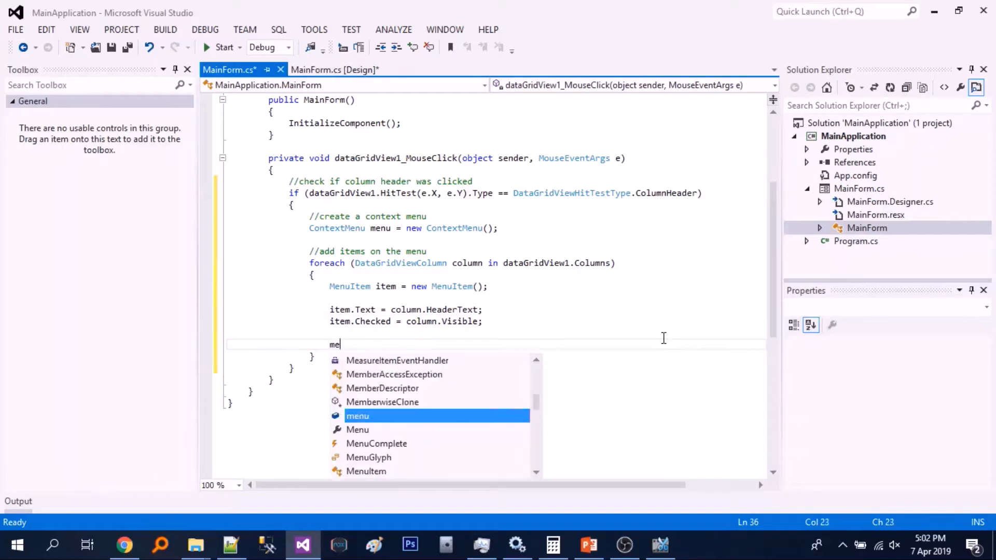
text(nu.MenuItems.Add(item);)
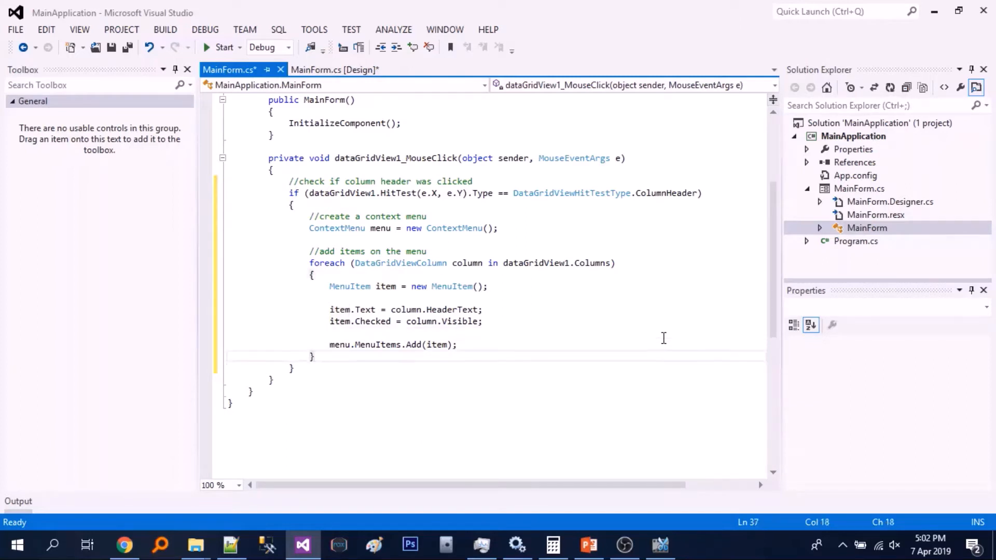
text(//show the)
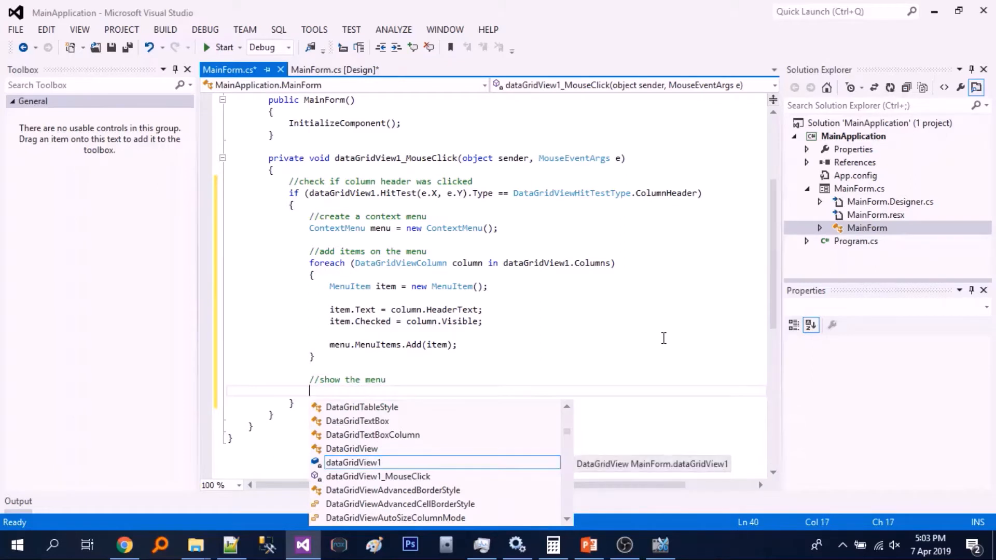
Add menu.Show(dataGridView1, new Point(...)) and a comment about testing.
text(menu.Show()
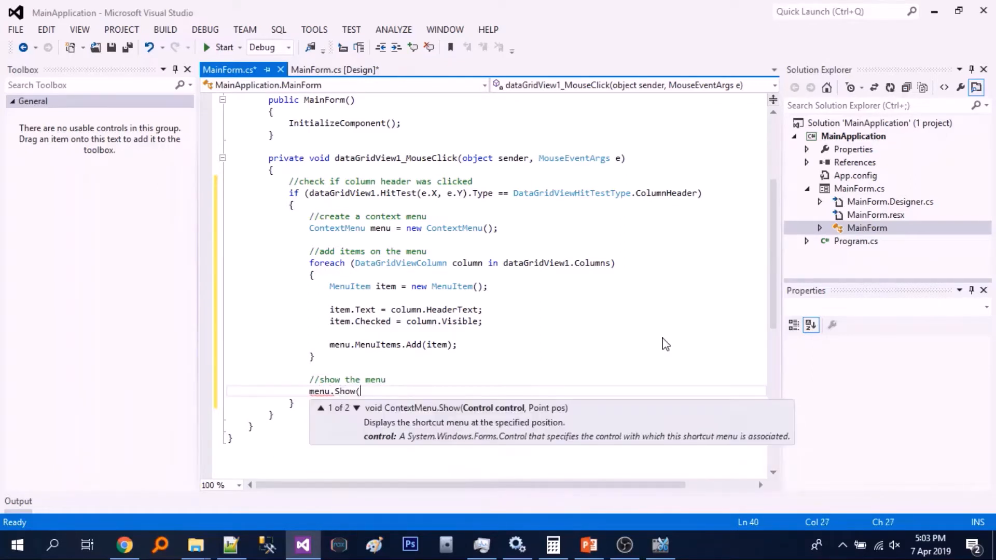
text(dataGridView1, new)
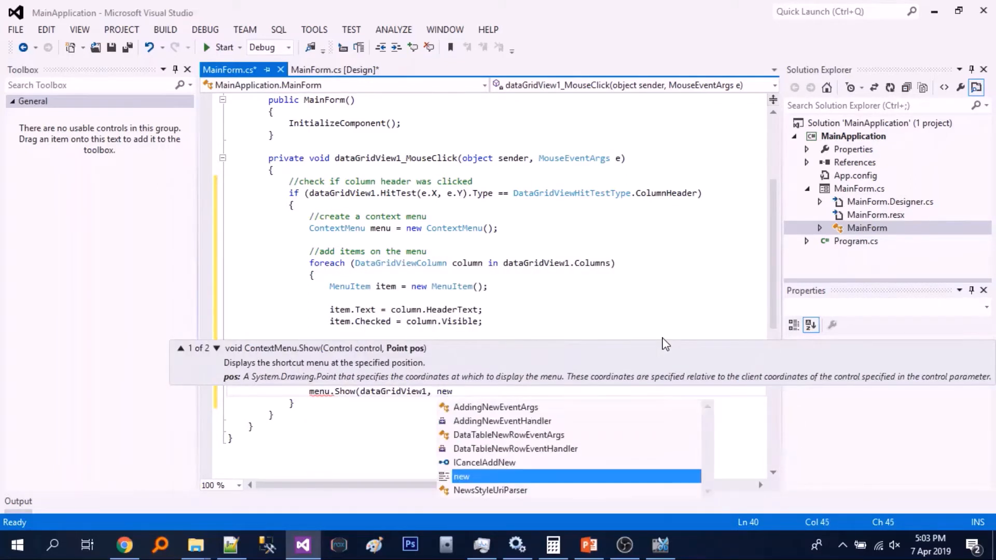
text(Poin)
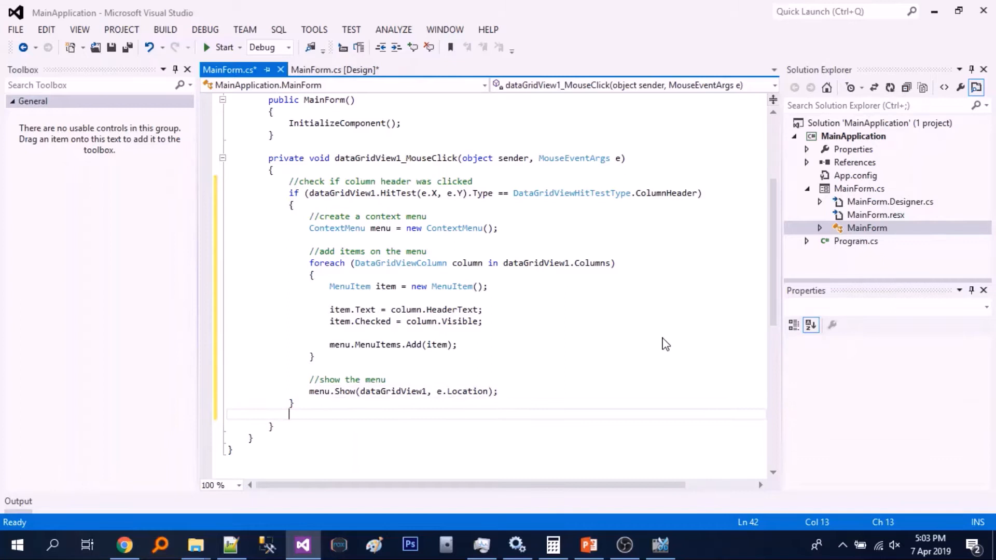
text(//lets test anad)
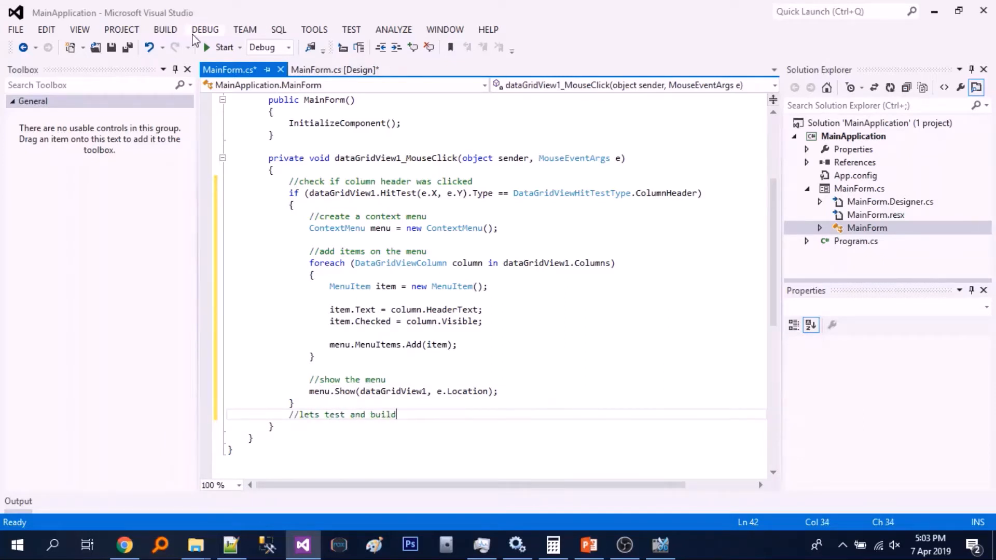
click(223, 47)
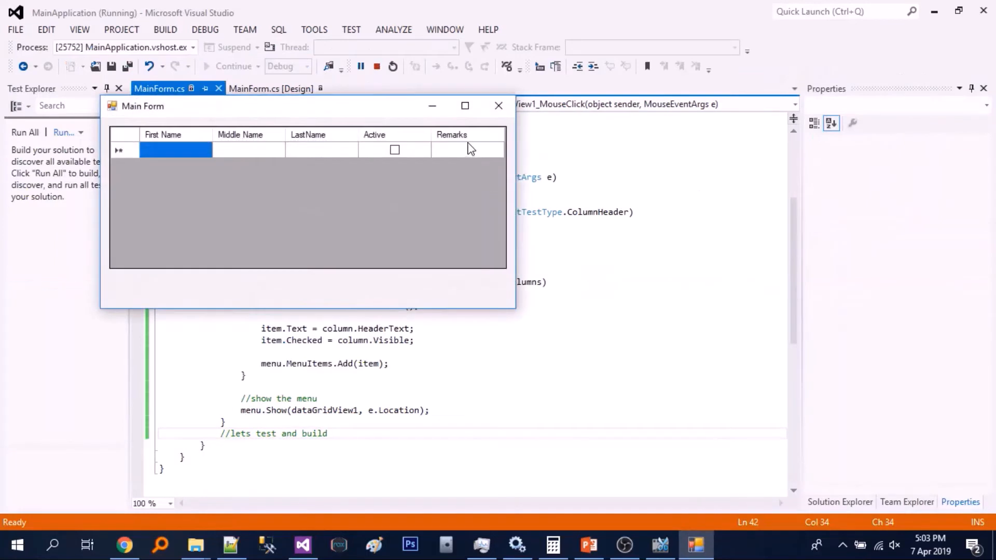
mouse_move(405, 135)
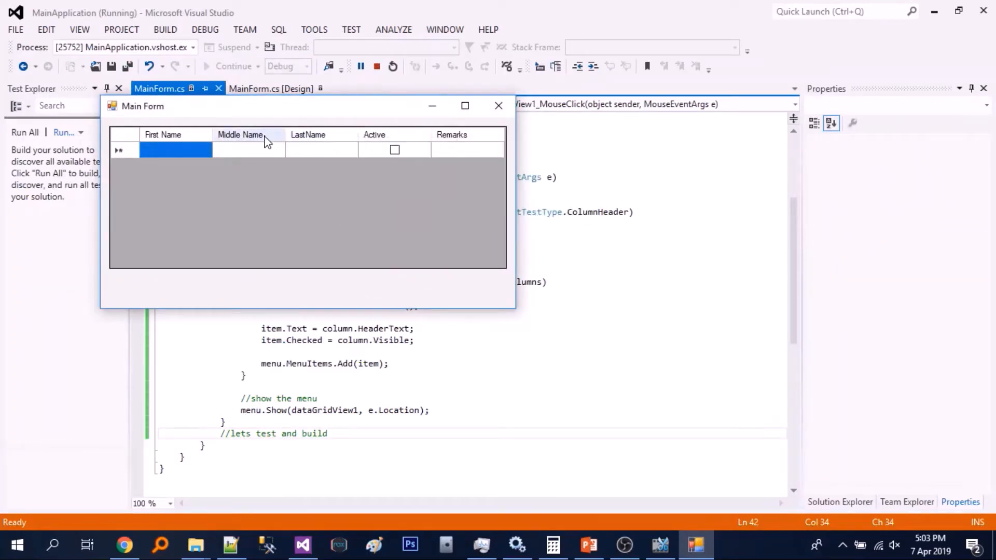
mouse_move(483, 143)
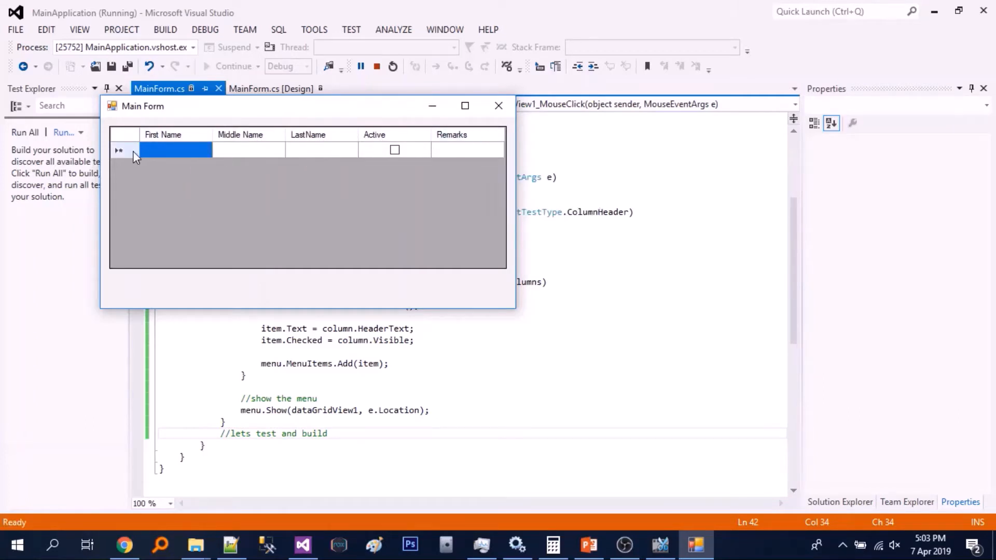
right_click(466, 137)
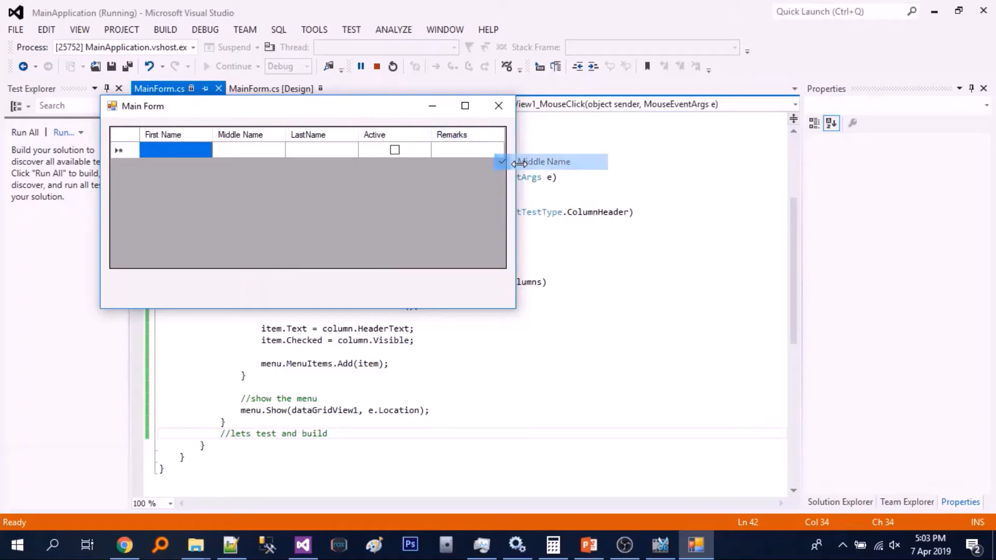
mouse_move(499, 106)
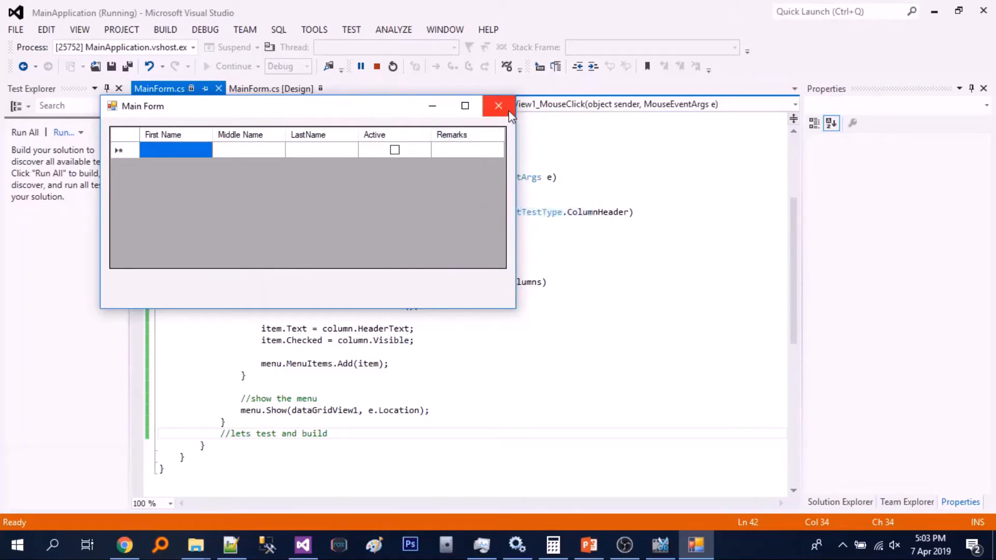
click(498, 105)
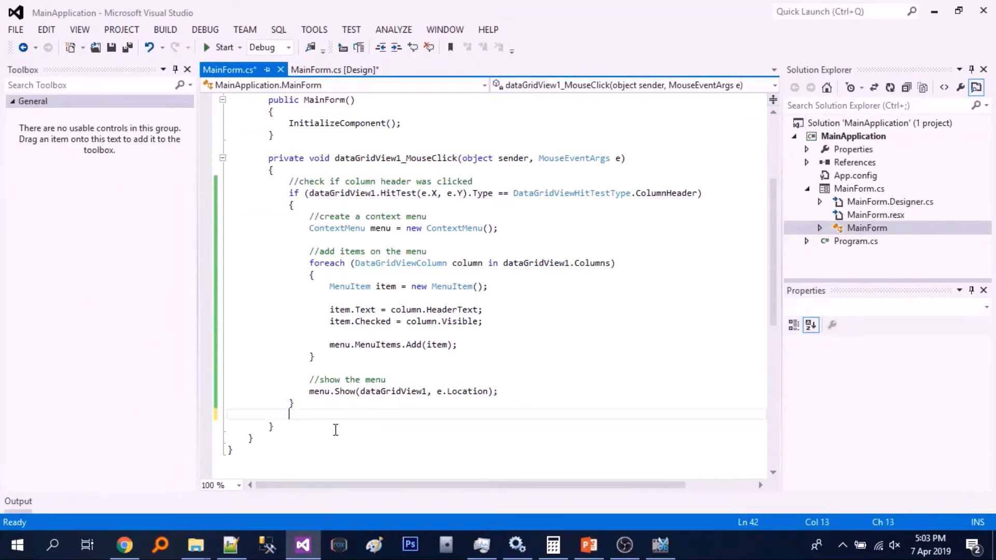
Add an item.Click (obj, ea) lambda with a comment about the item being clicked.
text(//n)
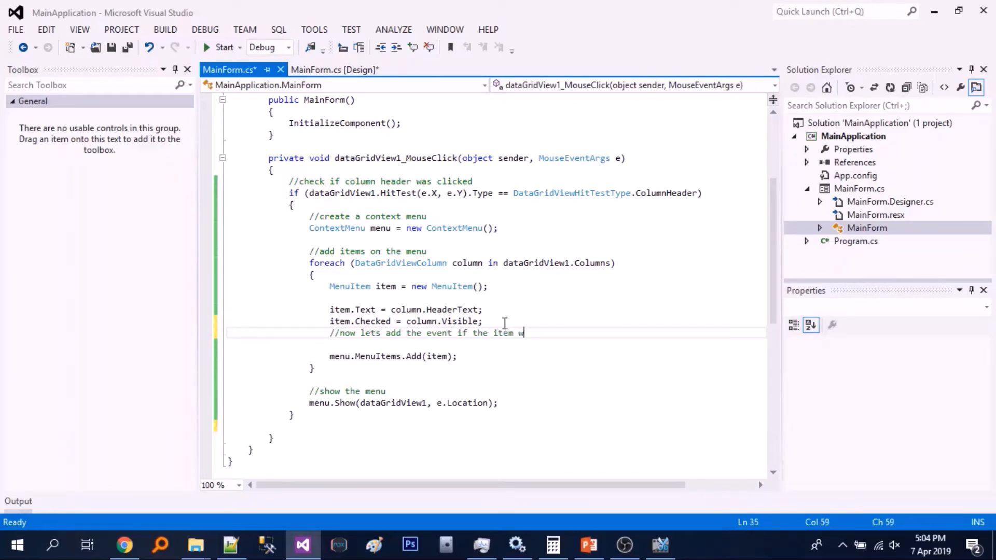
text(as clicked)
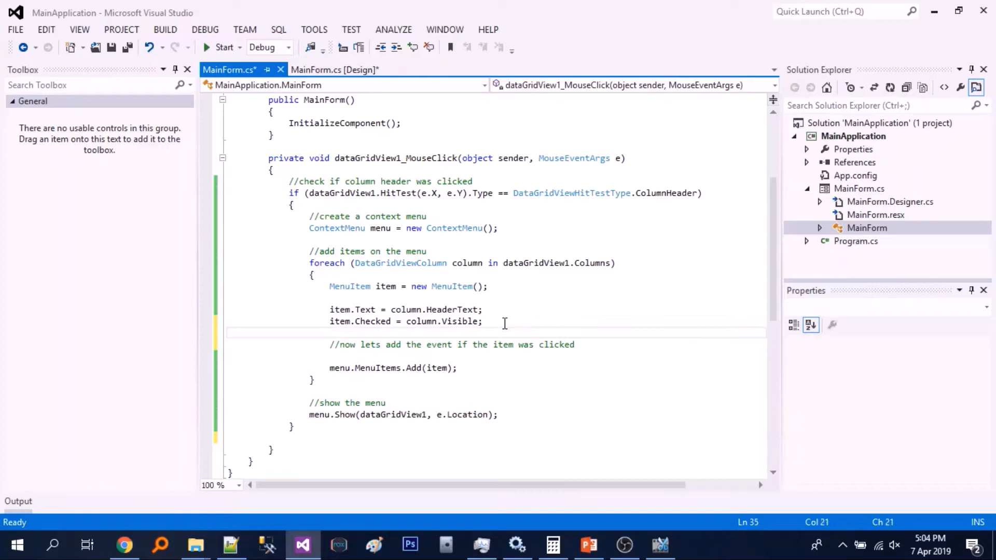
text(item.Click += ()
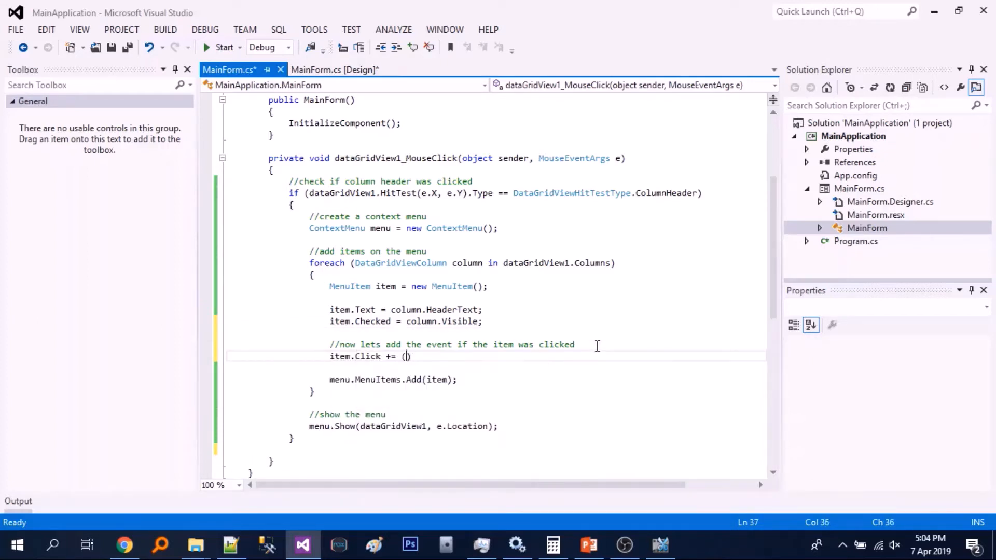
text(obj,)
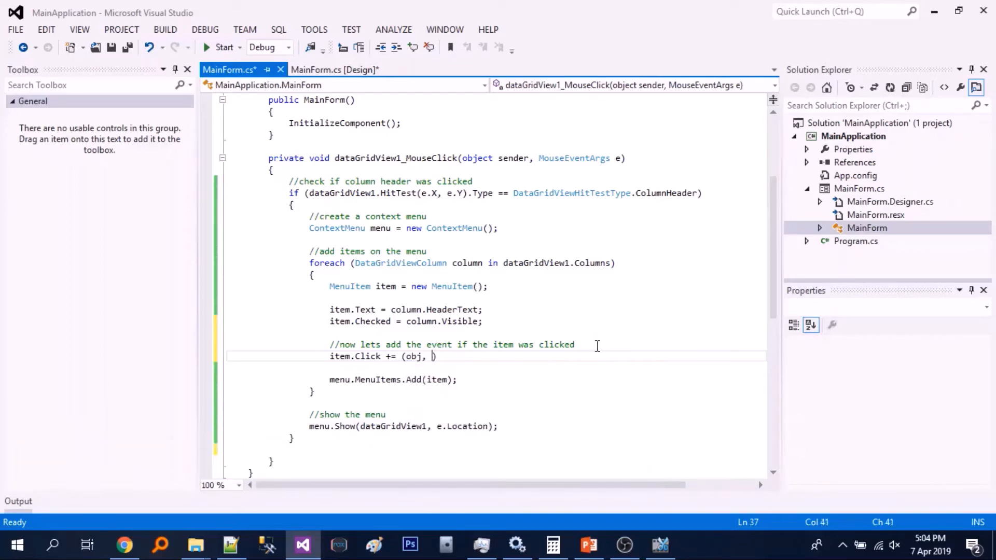
text(ea) => {)
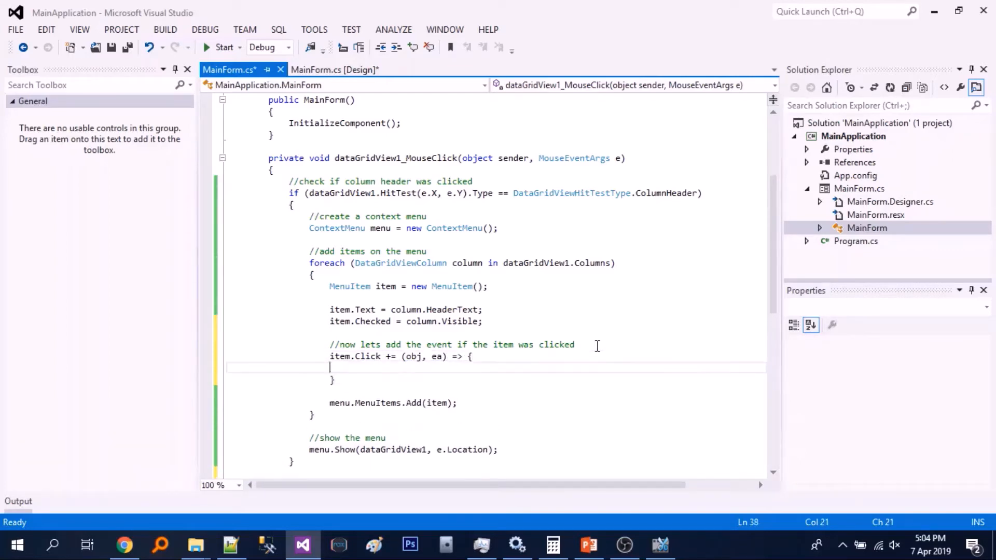
scroll(down, 3)
text(;)
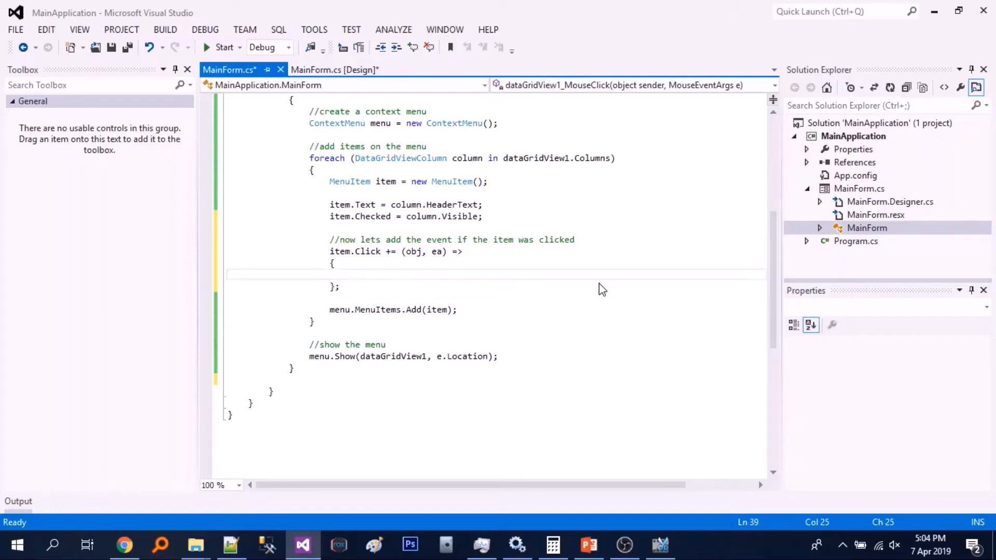
Set column.Visible = !item.Checked inside the lambda and add a 'lets test' comment.
text(col)
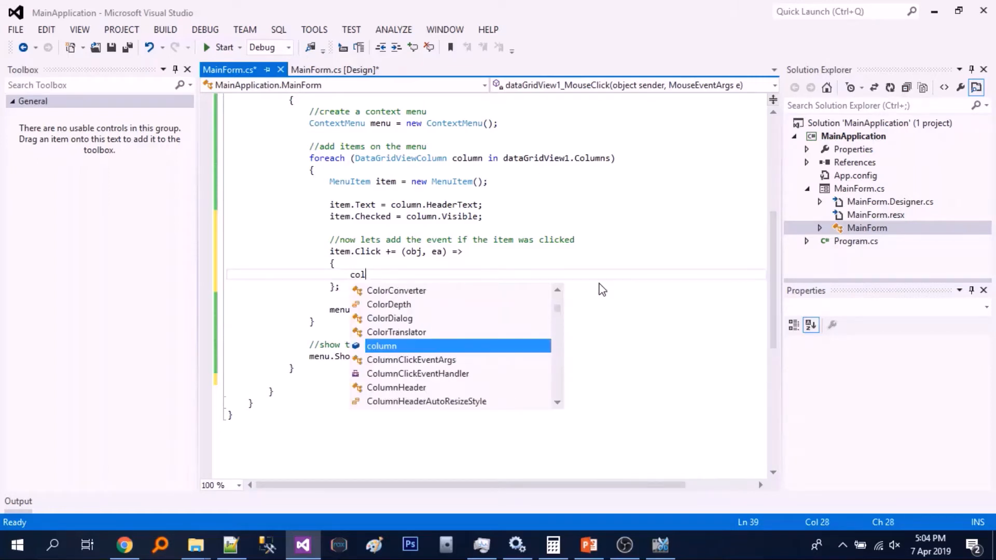
text(umn.Visible +)
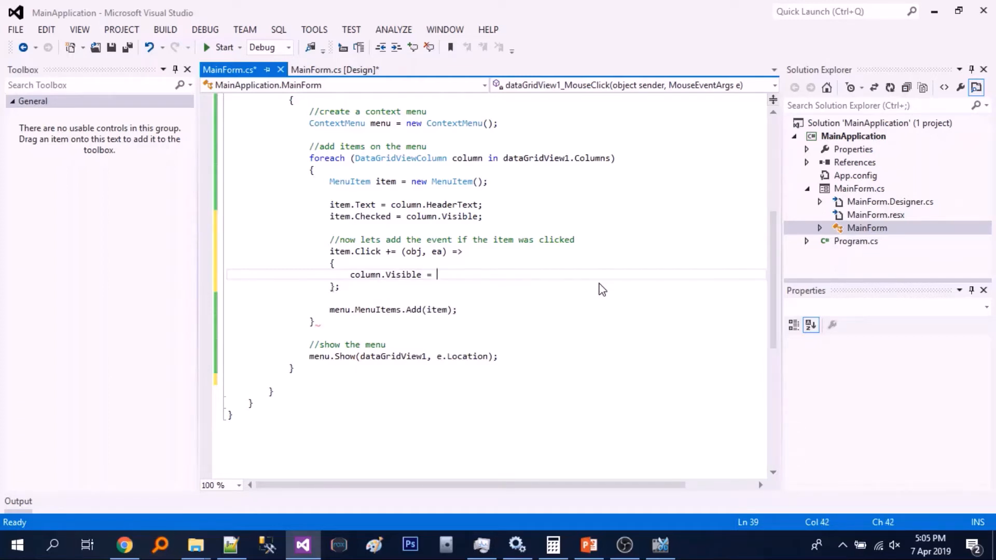
text(item)
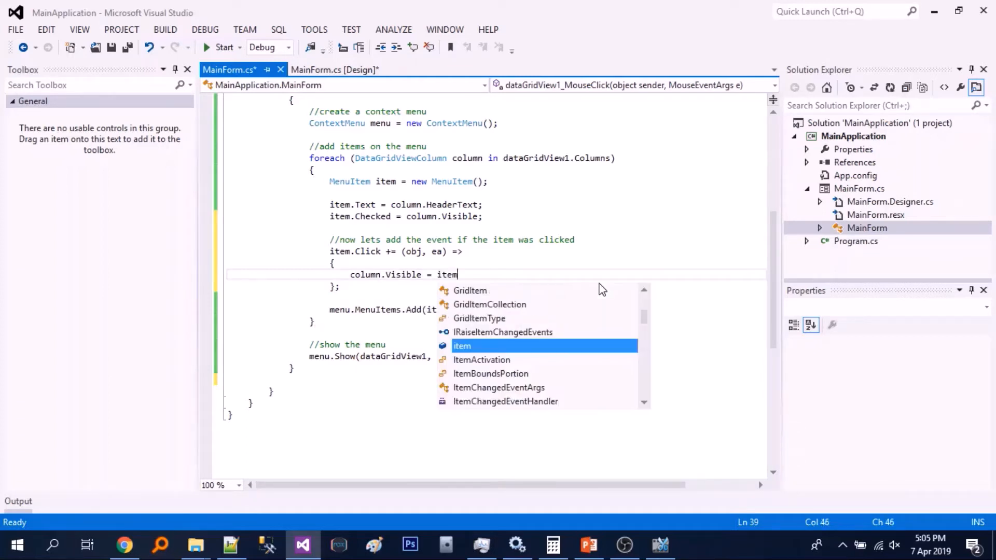
text(.Chec)
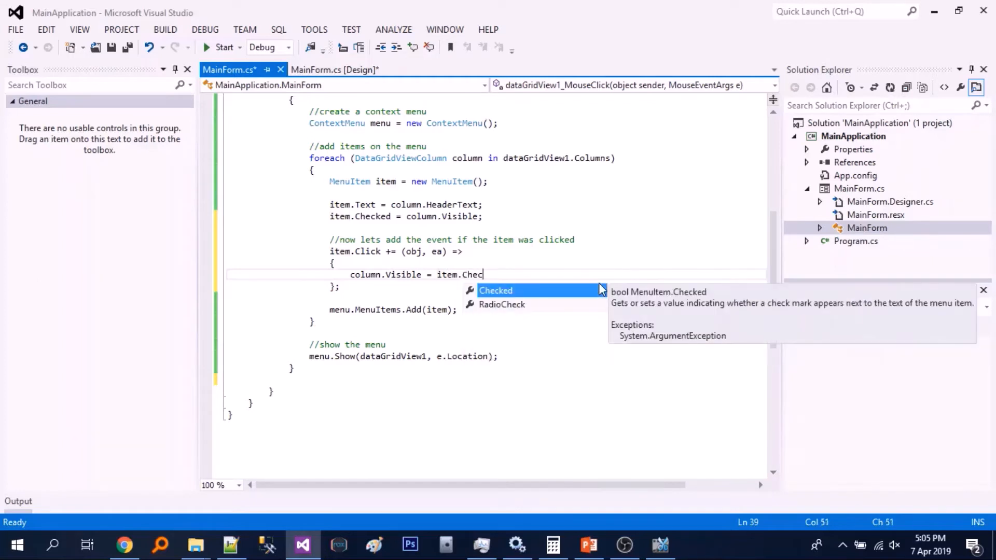
text(!ie)
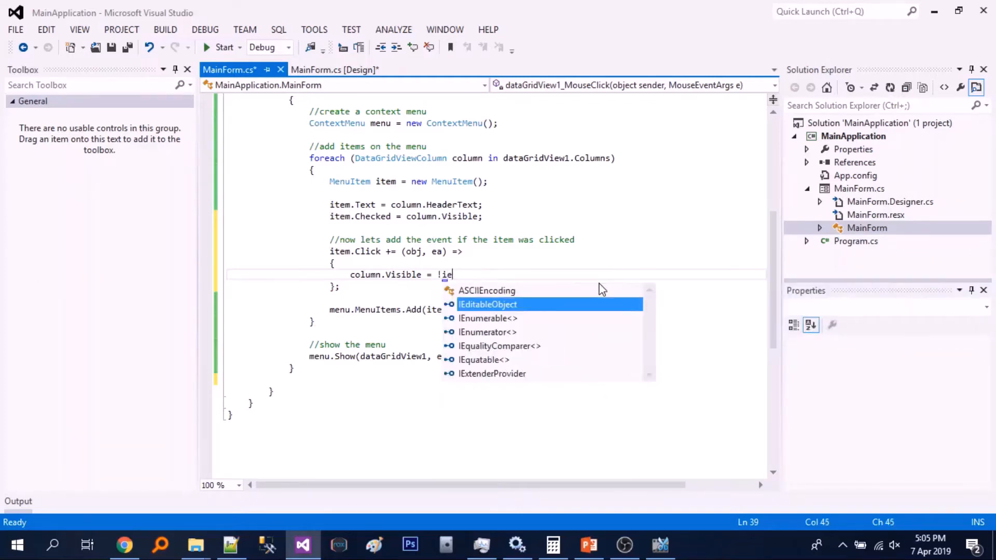
text(item.Checked)
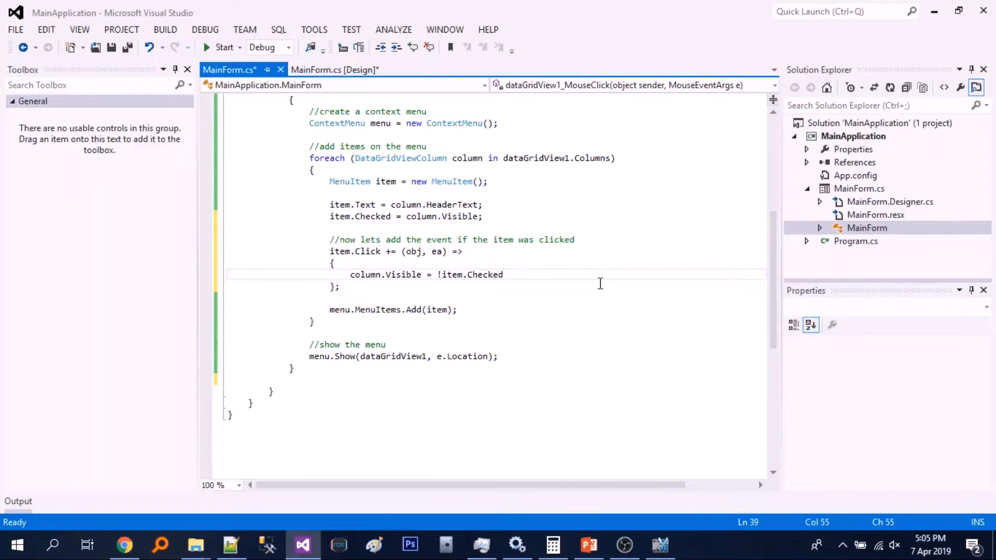
text(//1)
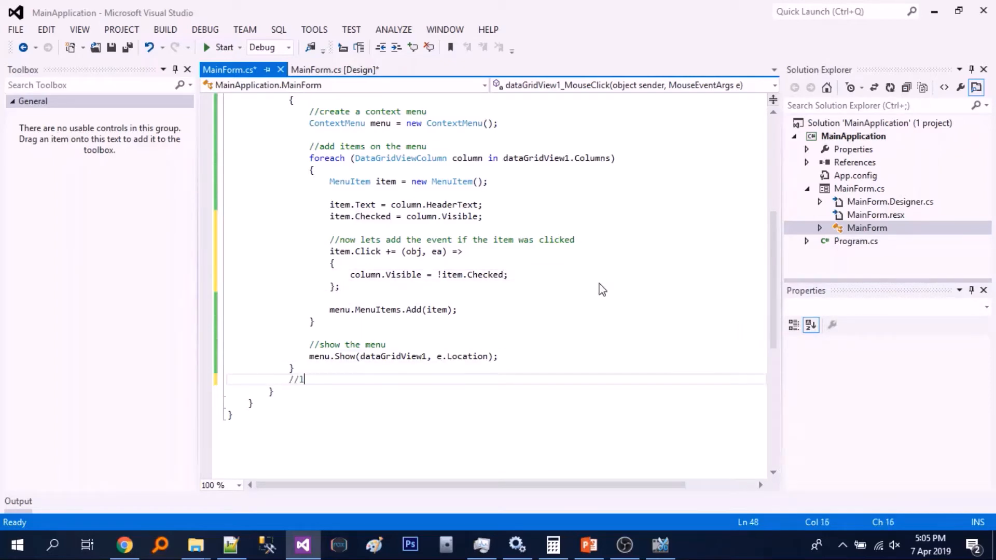
text(ets test)
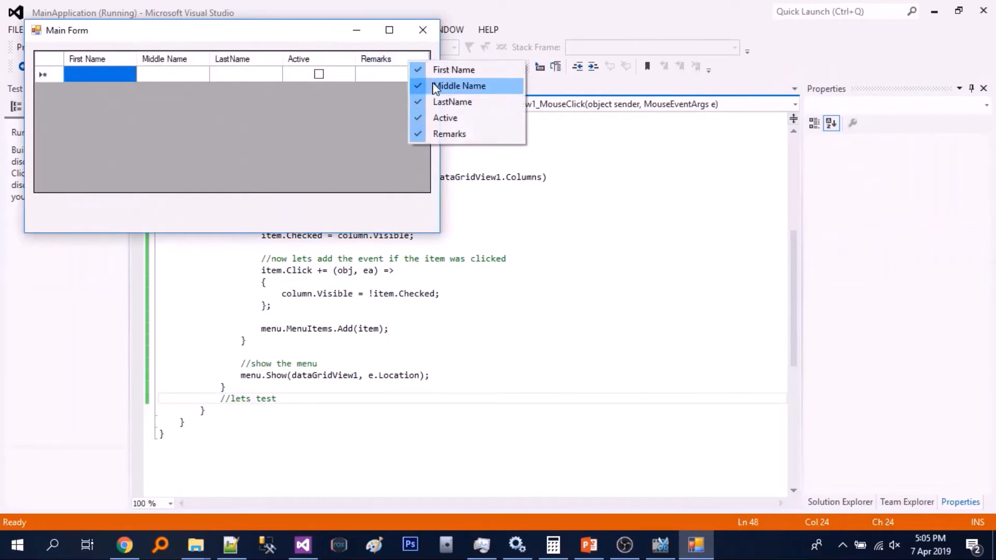
Hide the Middle Name, Active and LastName columns from the header menu, then close the form.
click(458, 85)
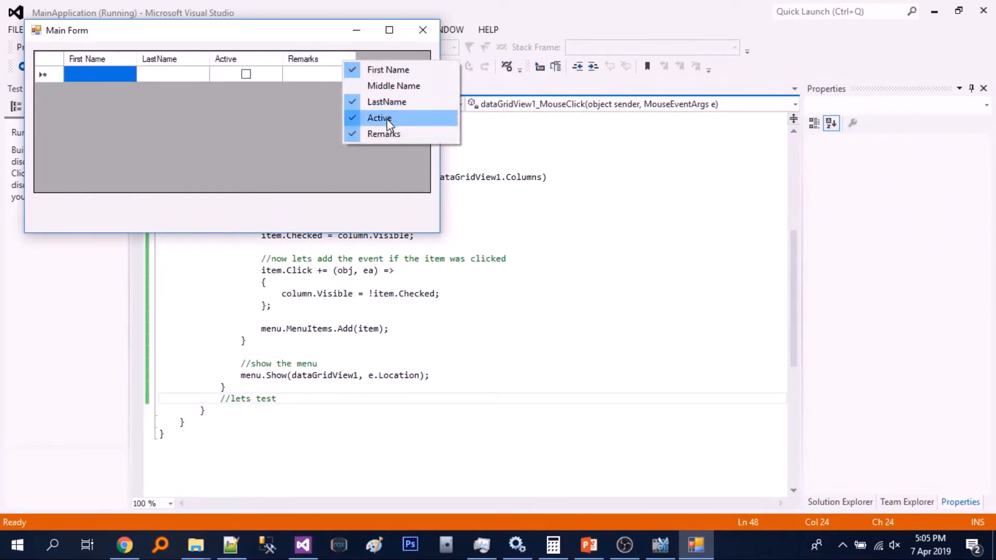
click(379, 117)
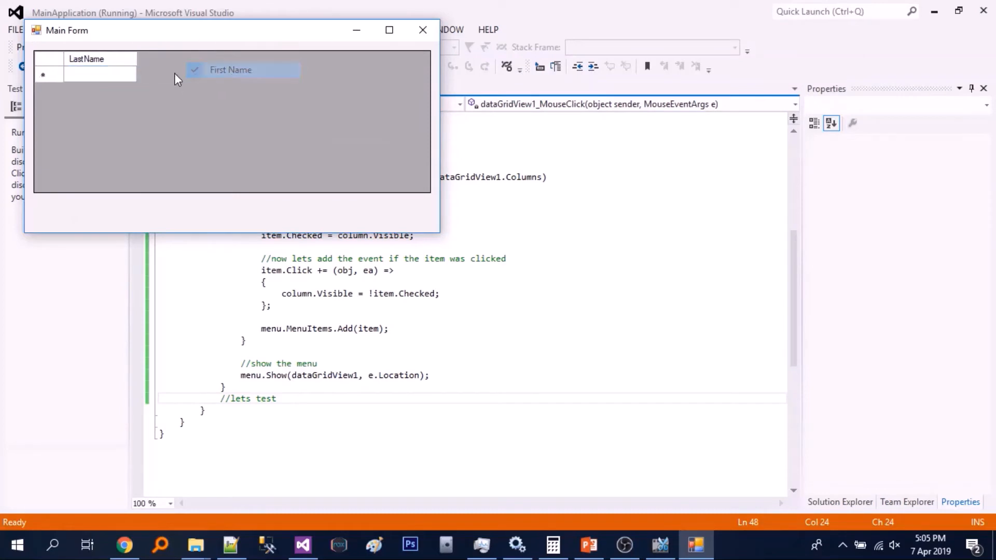
click(241, 70)
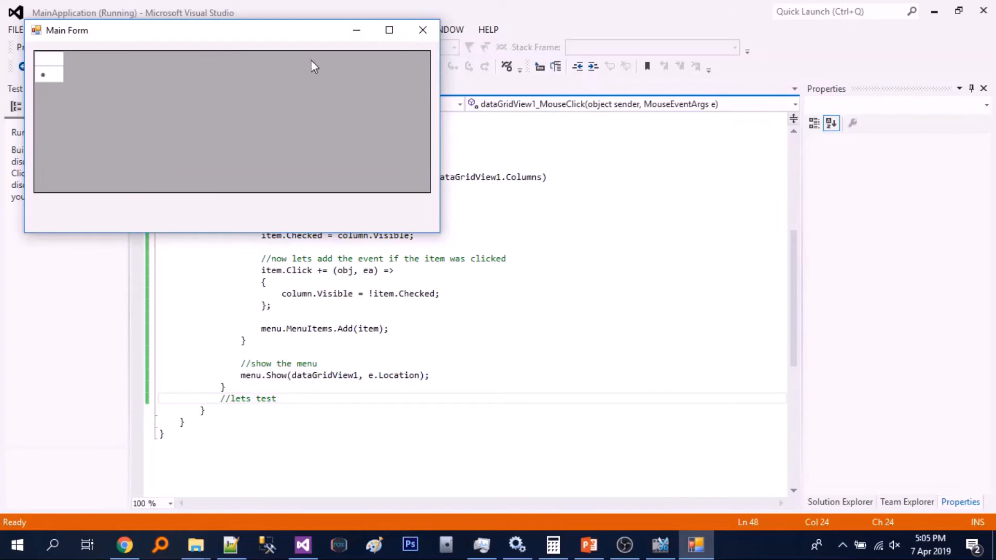
click(422, 30)
text(//it works)
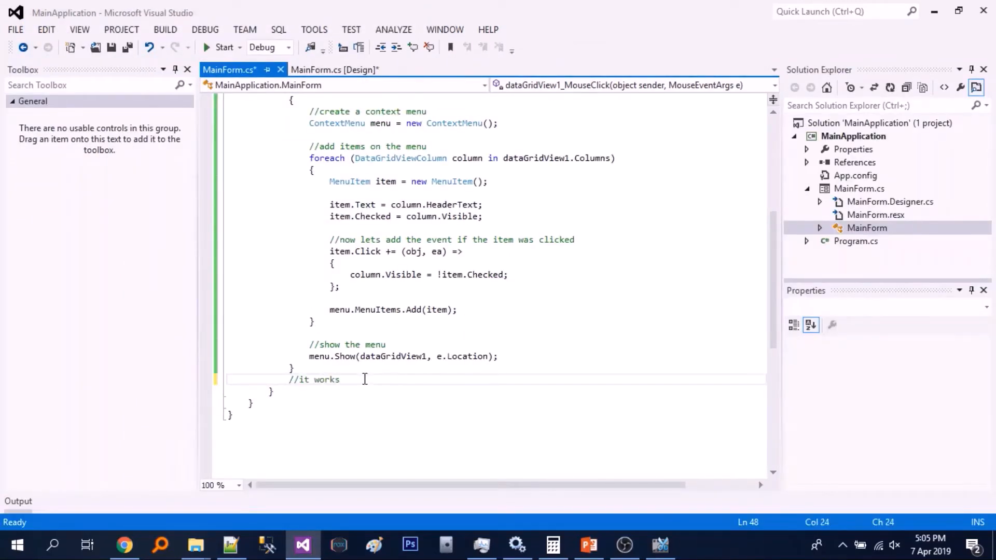
Call menu.Show inside item.Click so the menu reappears instantly, then start the build.
text(but the selection should not dis)
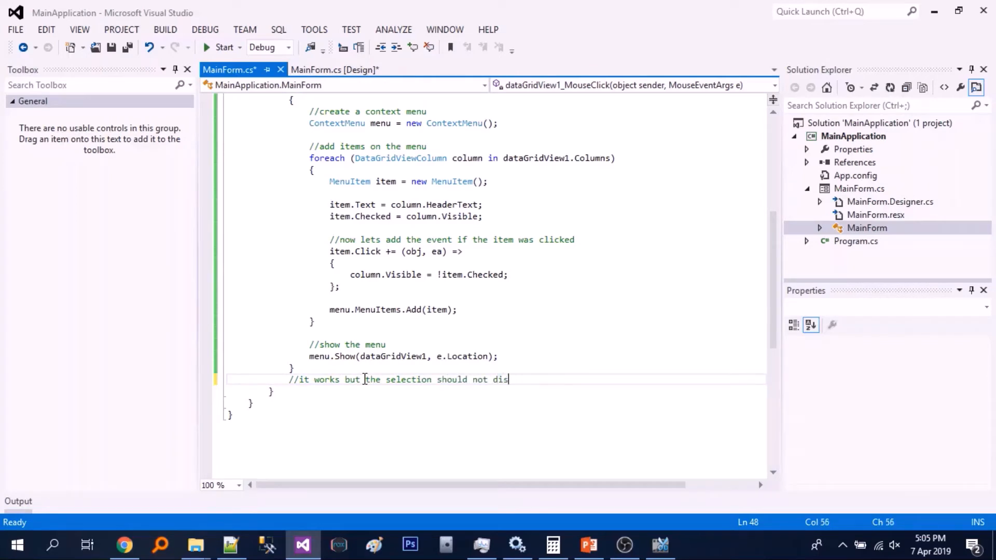
text(appear instantly)
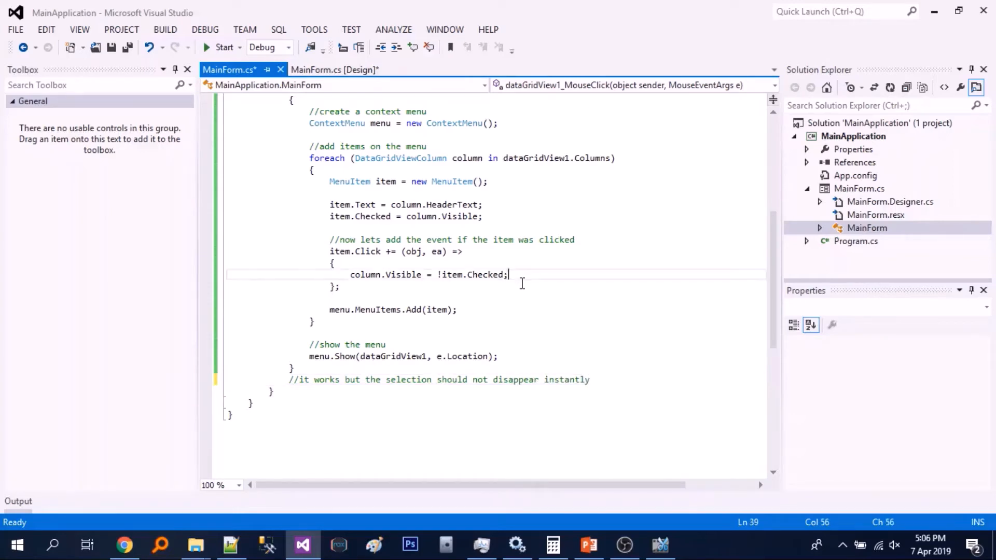
key(enter)
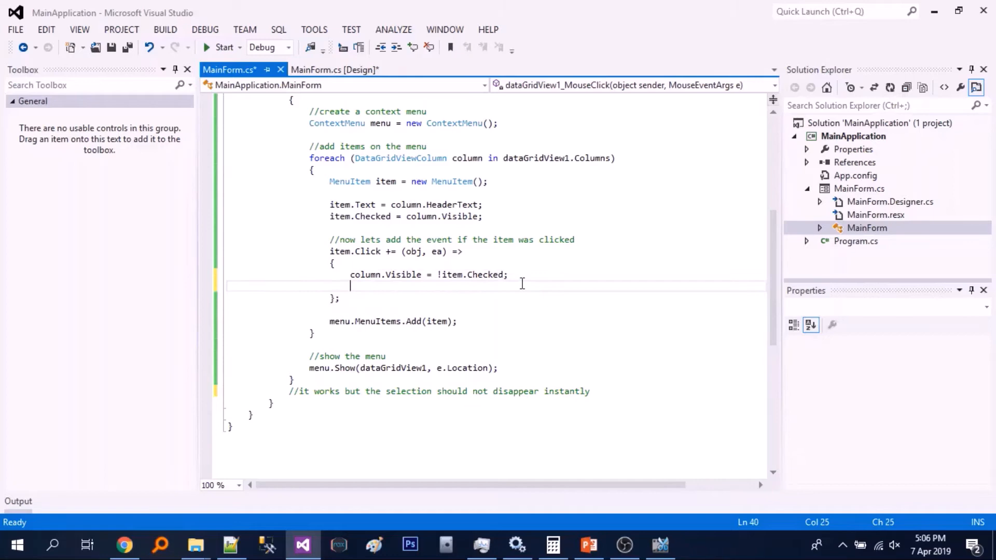
text(menu.Show(dataGridView1, e.Location);)
text(//sh)
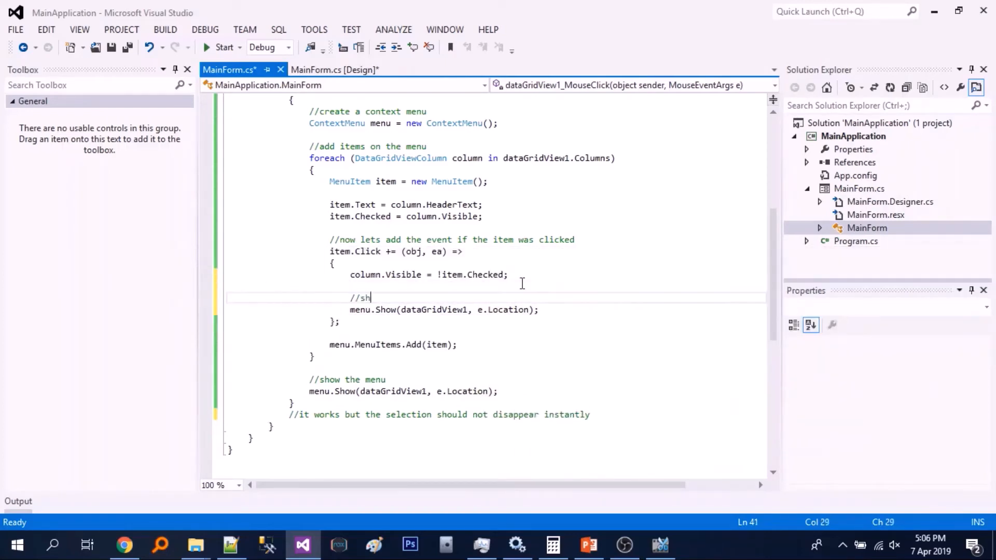
text(ow the selection again)
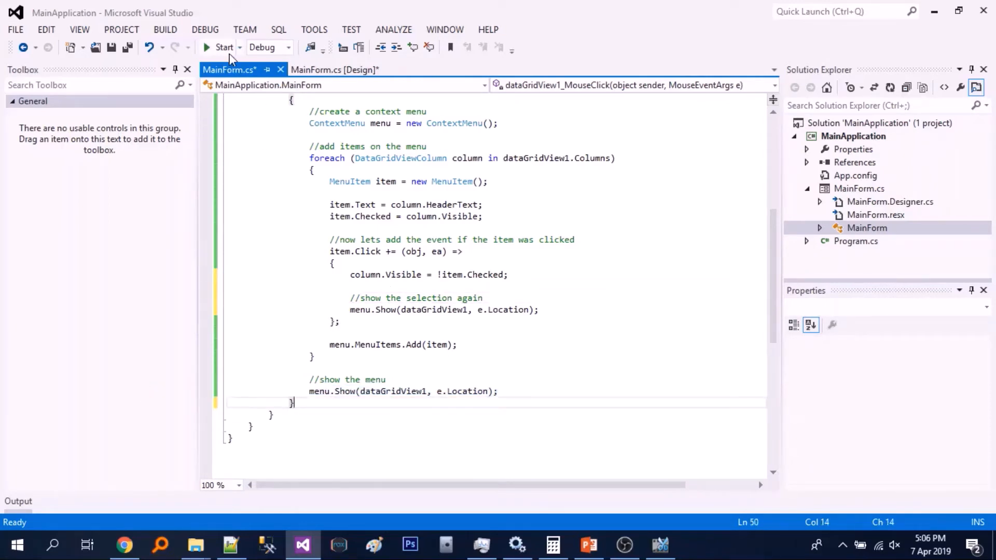
text(//lets te)
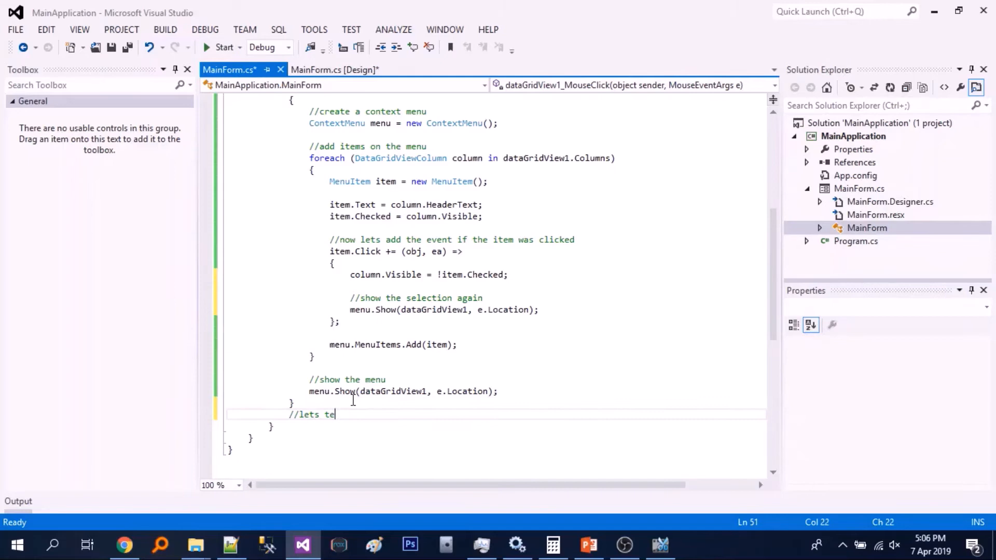
click(222, 47)
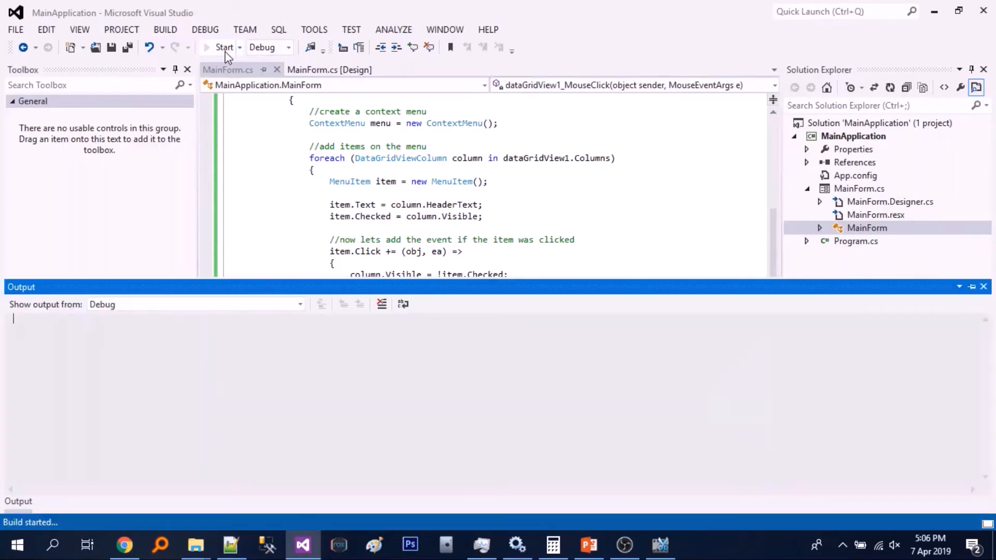
In the rebuilt app, open the header column menu and hide LastName.
click(223, 47)
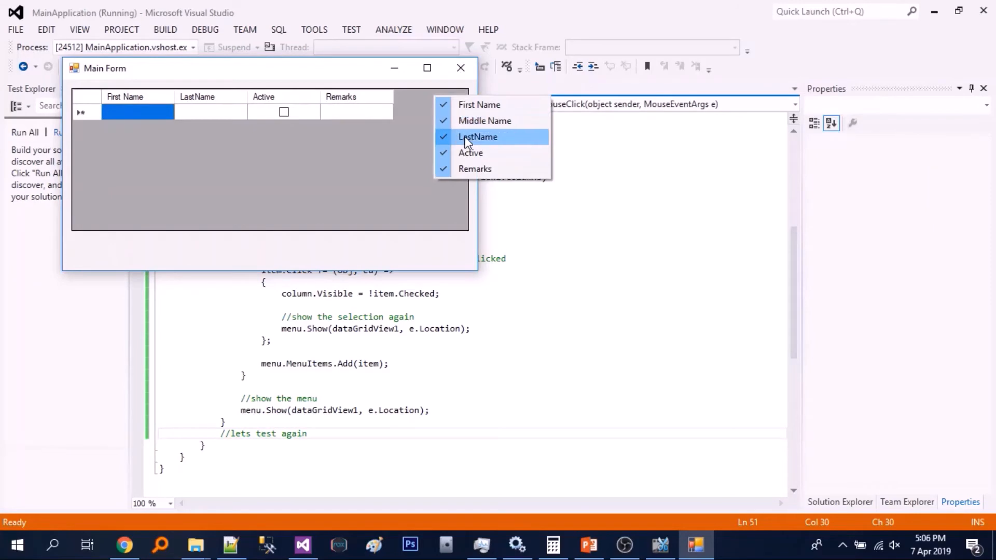
click(478, 136)
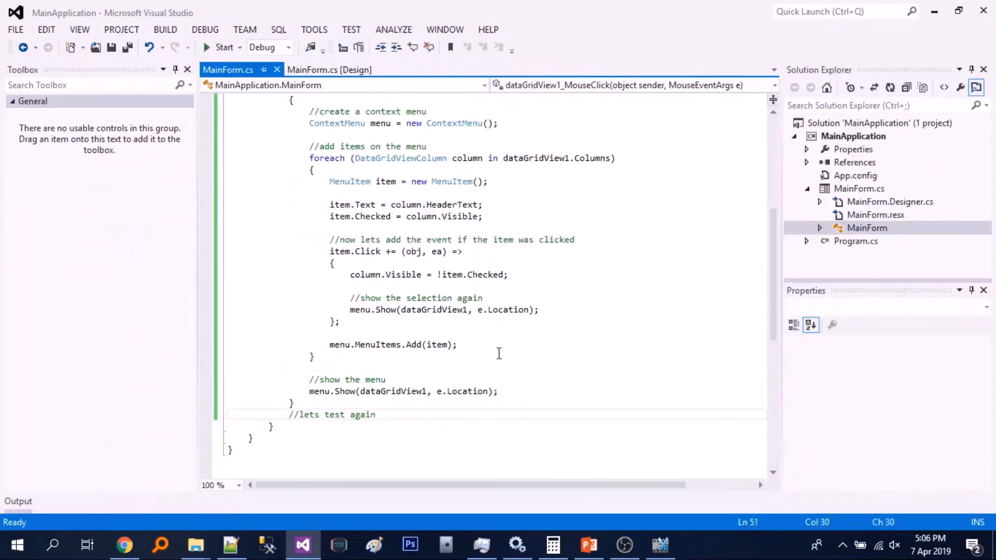
Replace the old test comment with a 'lets update the check' comment.
double_click(330, 413)
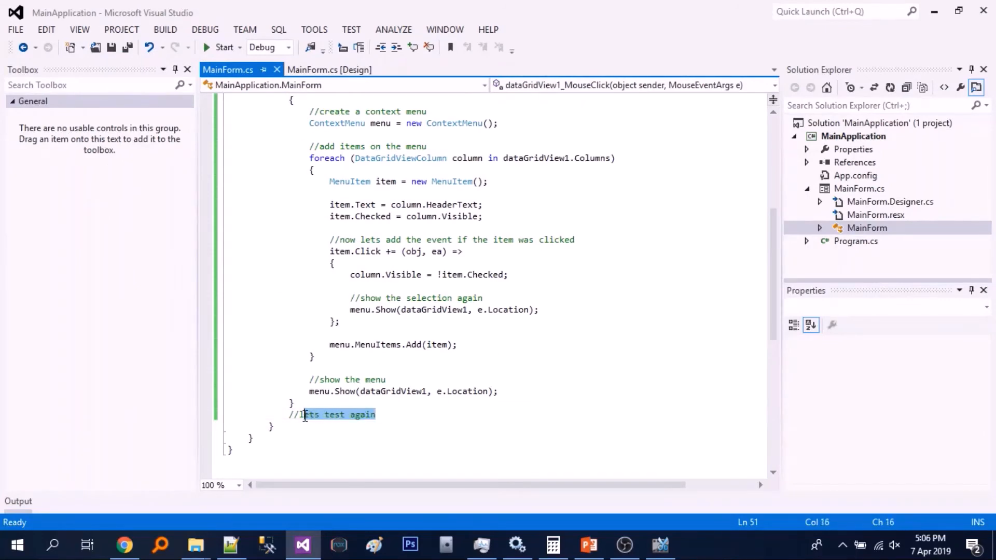
key(Delete)
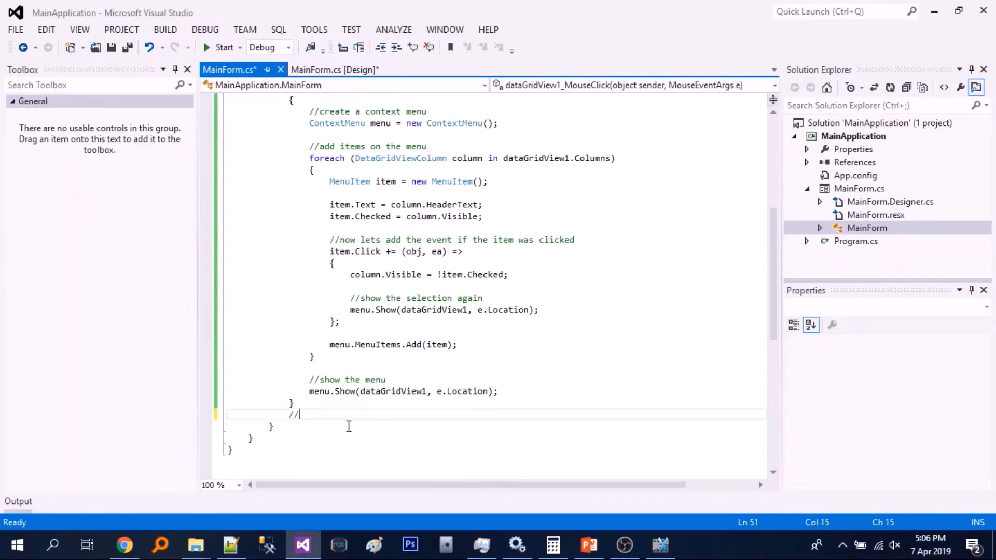
text(1)
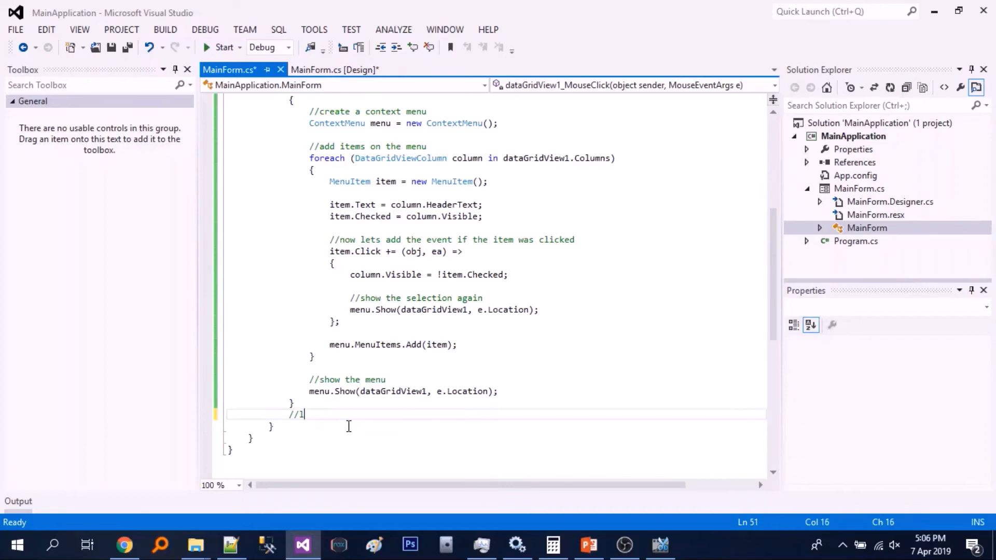
text(ets)
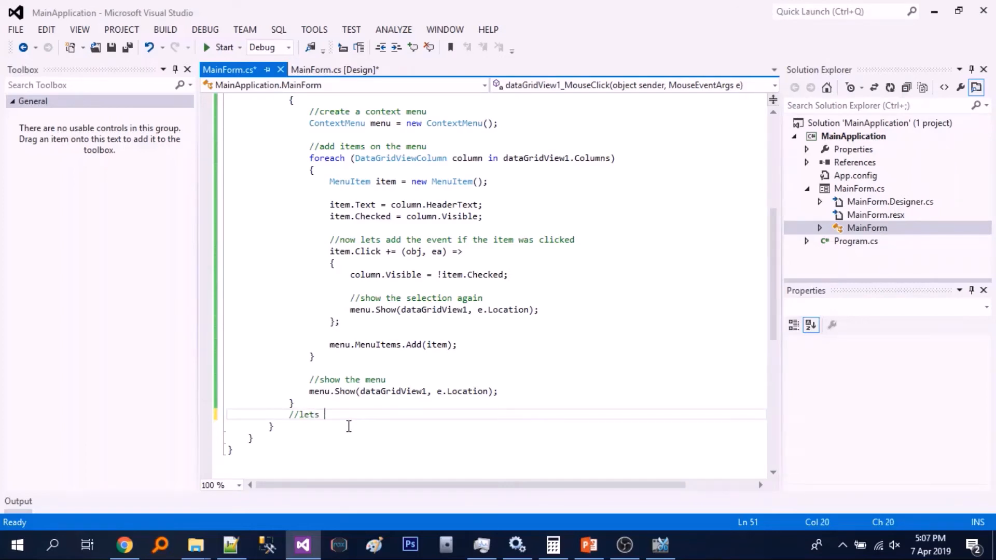
text(update t)
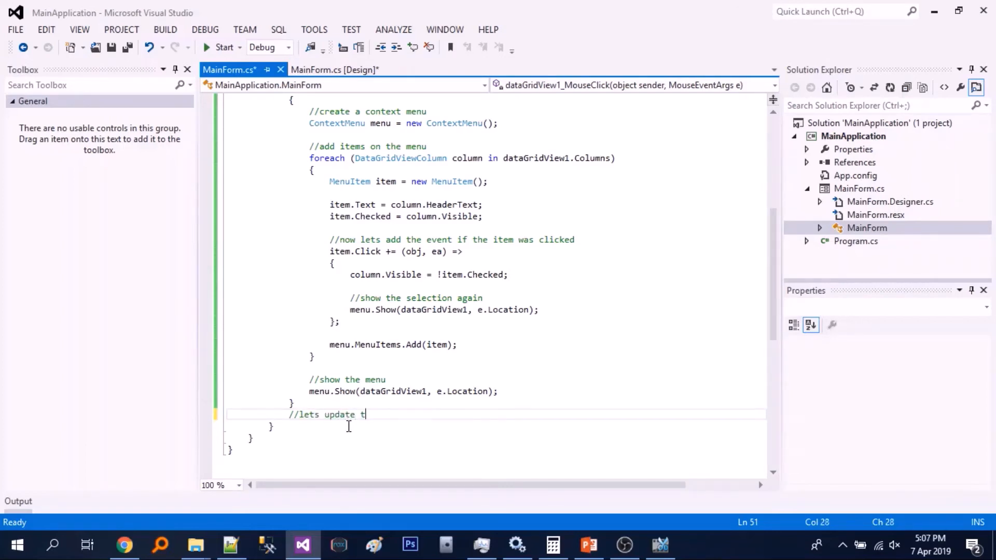
text(he check)
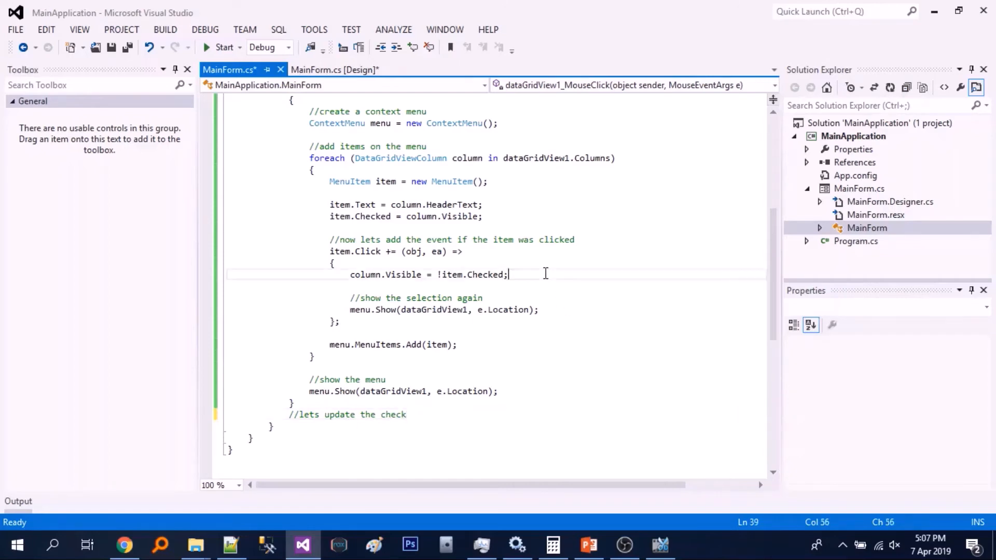
Add 'item.Checked = column.Visible;' in the lambda and a 'lets test again' comment.
text(item.)
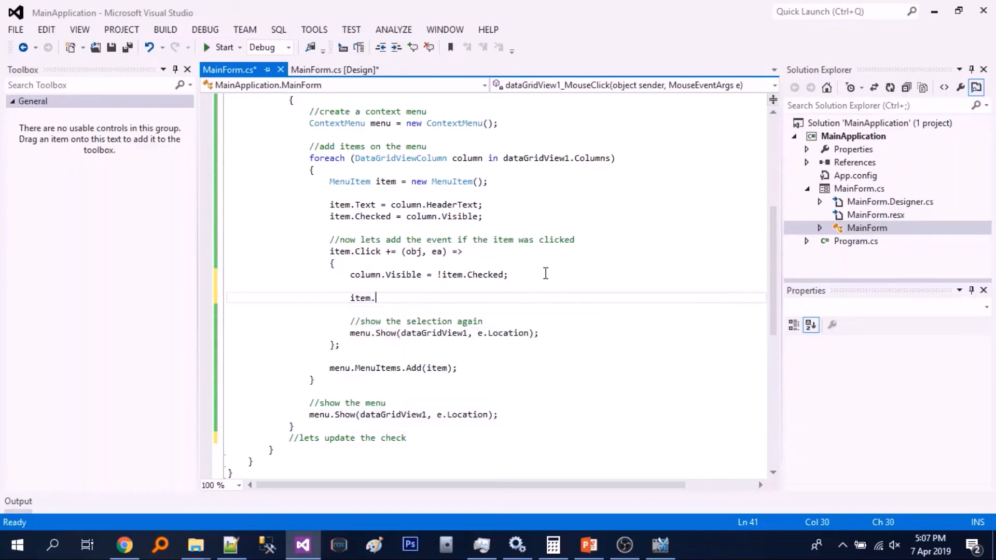
text(Checked =)
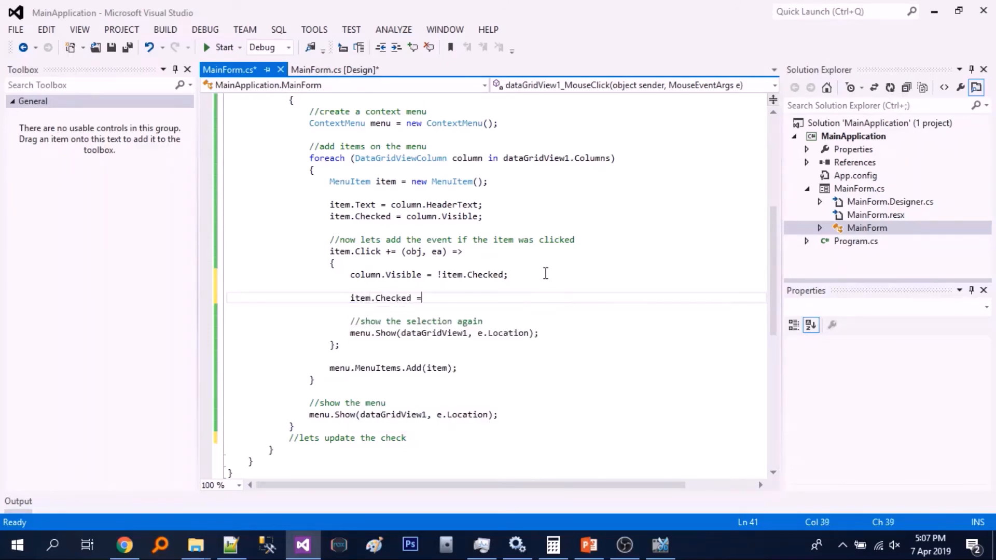
text(column)
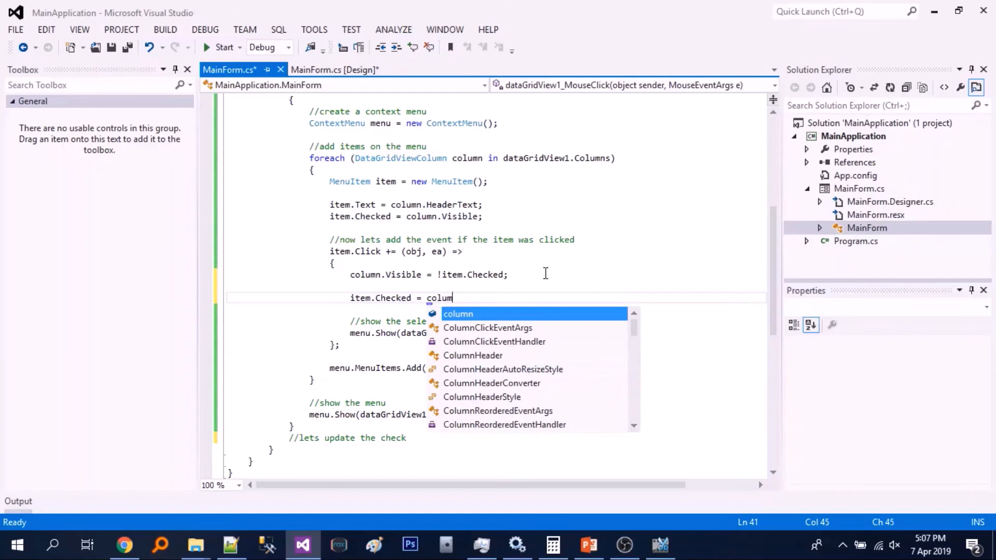
text(.Visible;)
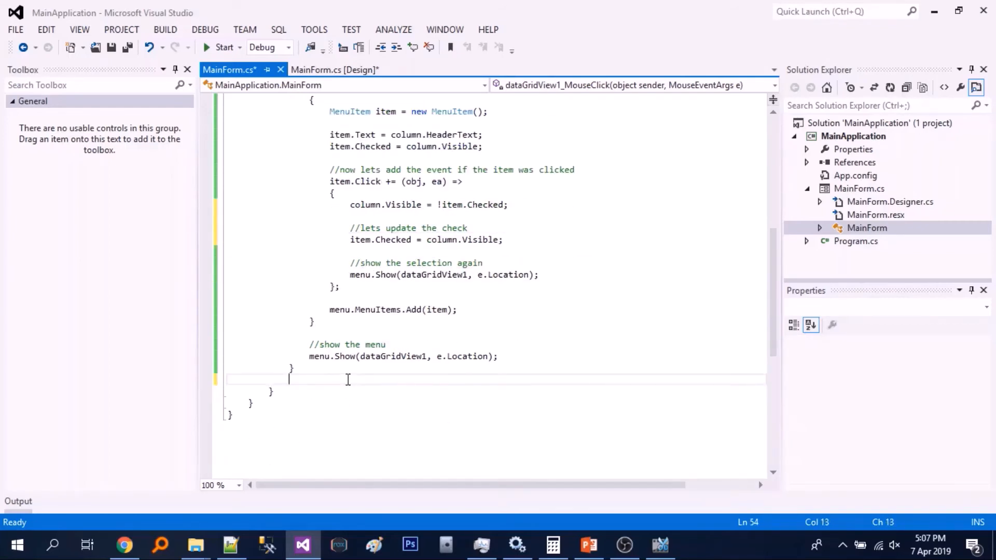
text(//lets)
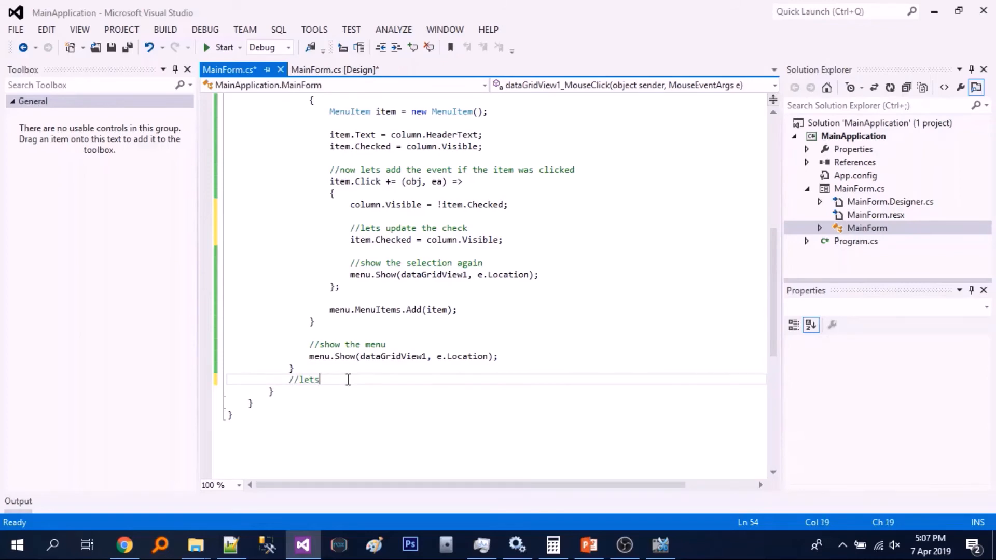
text(test aagain)
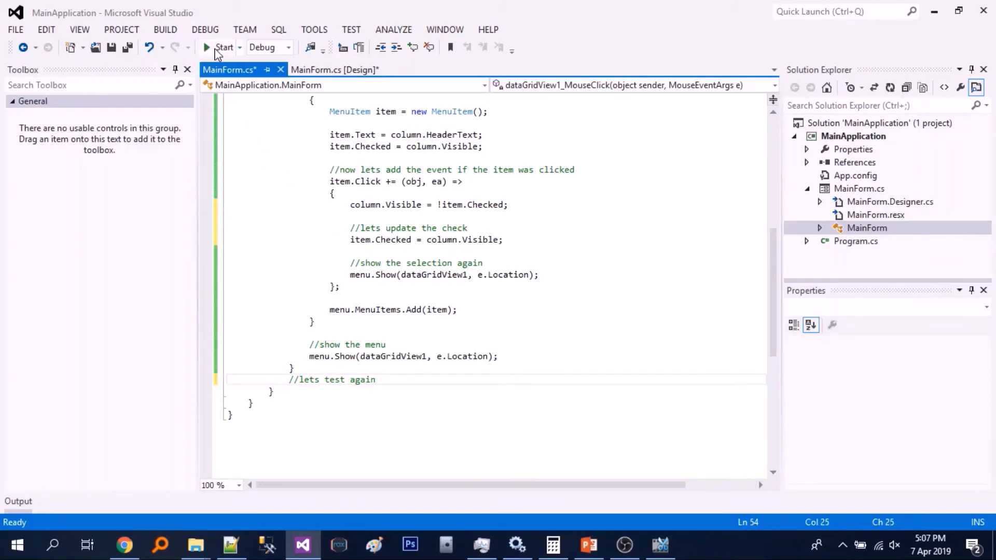
click(223, 47)
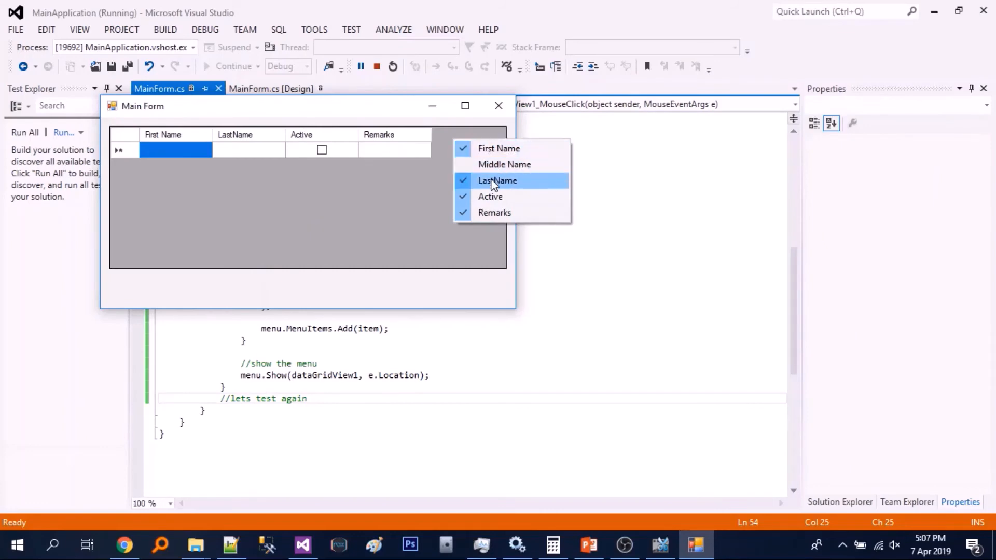
click(497, 181)
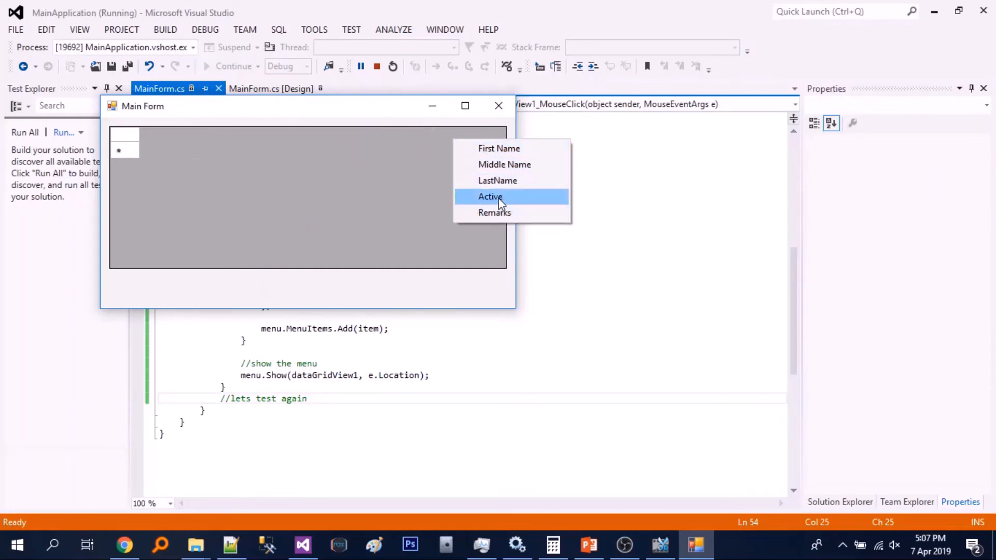
click(489, 196)
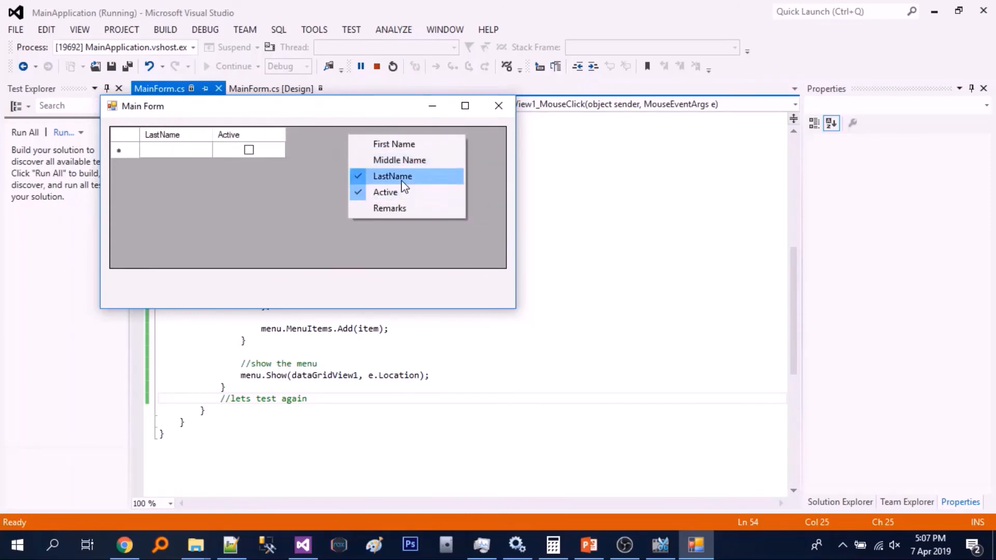
click(393, 176)
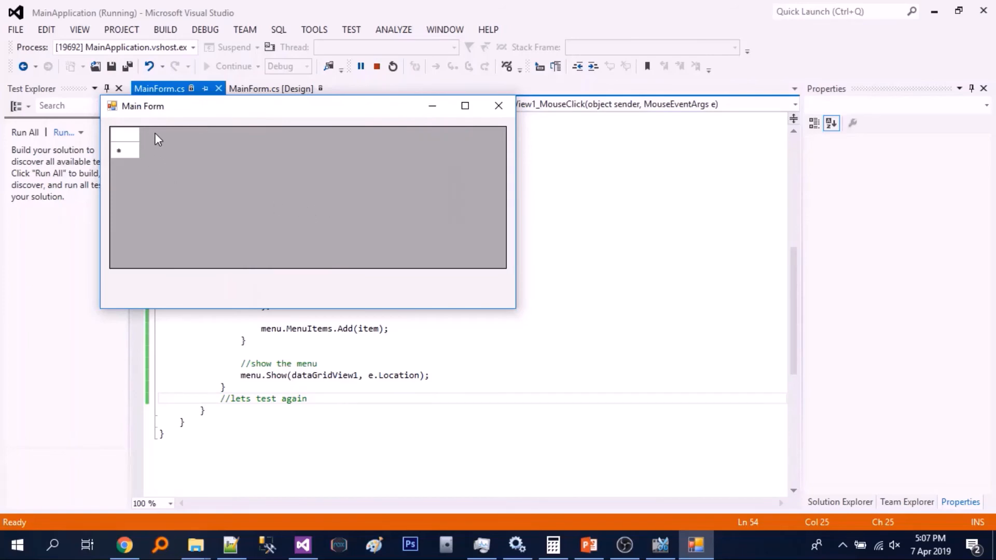
mouse_move(498, 105)
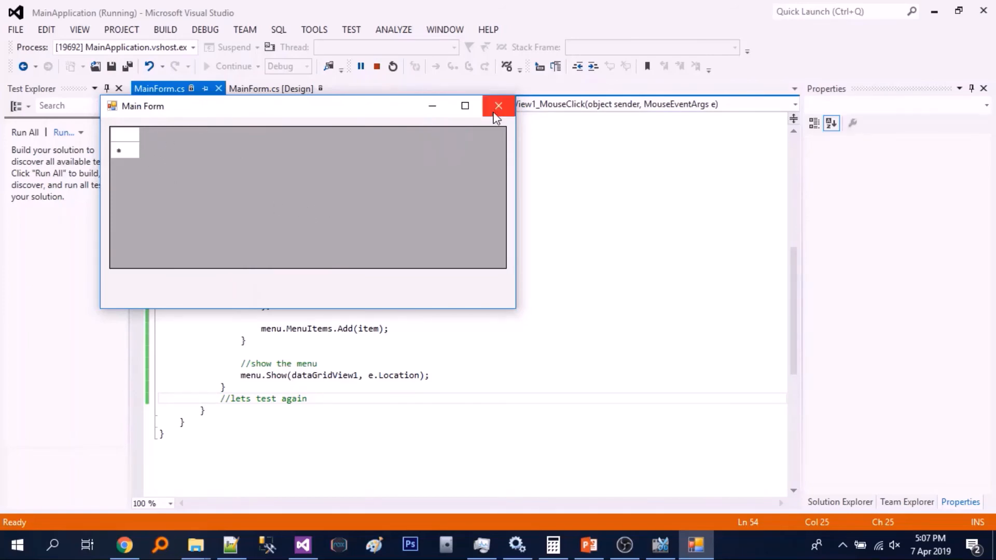
click(498, 105)
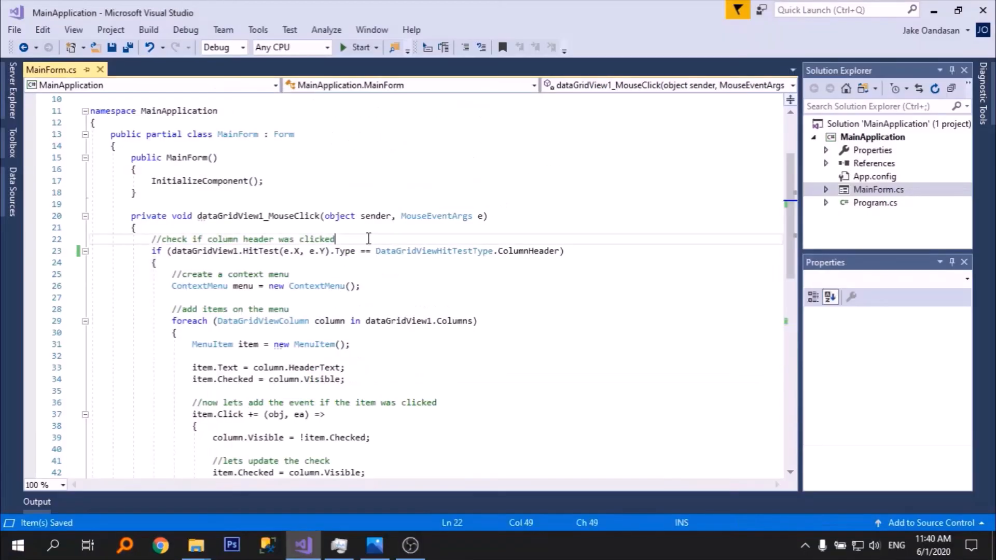
Add a comment about fixing the context menu bug when all columns are hidden.
text(//1)
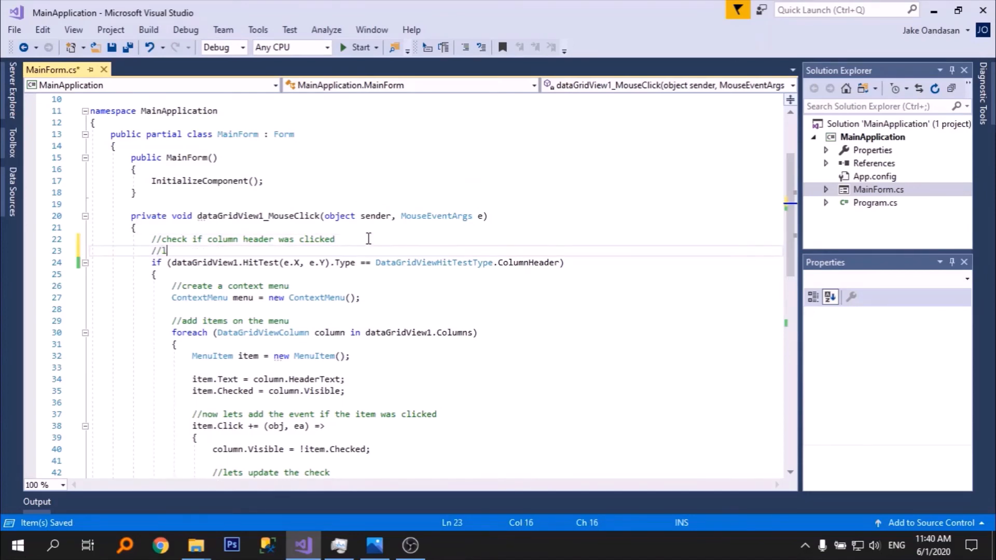
text(lastly fix)
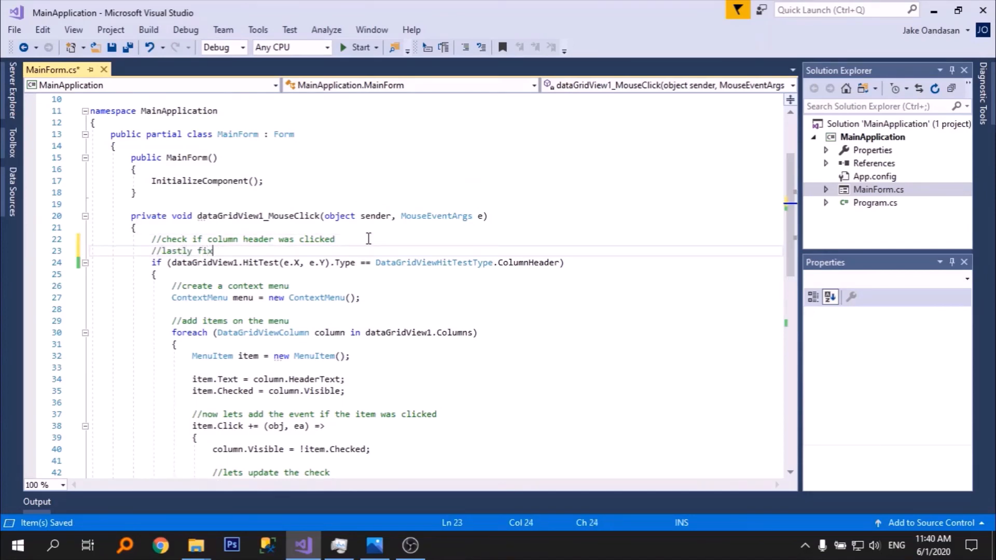
text(the bug on)
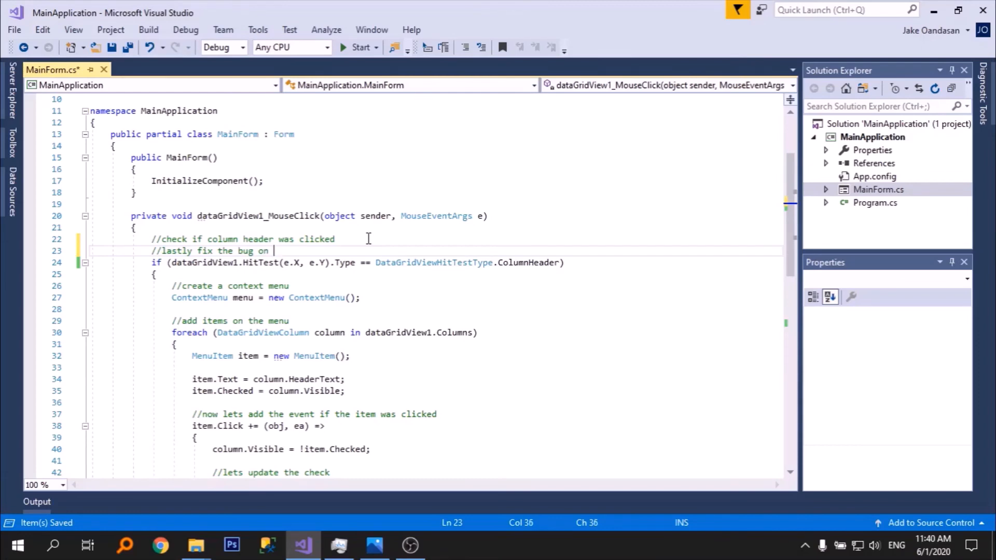
text(context menu not showing when all columns)
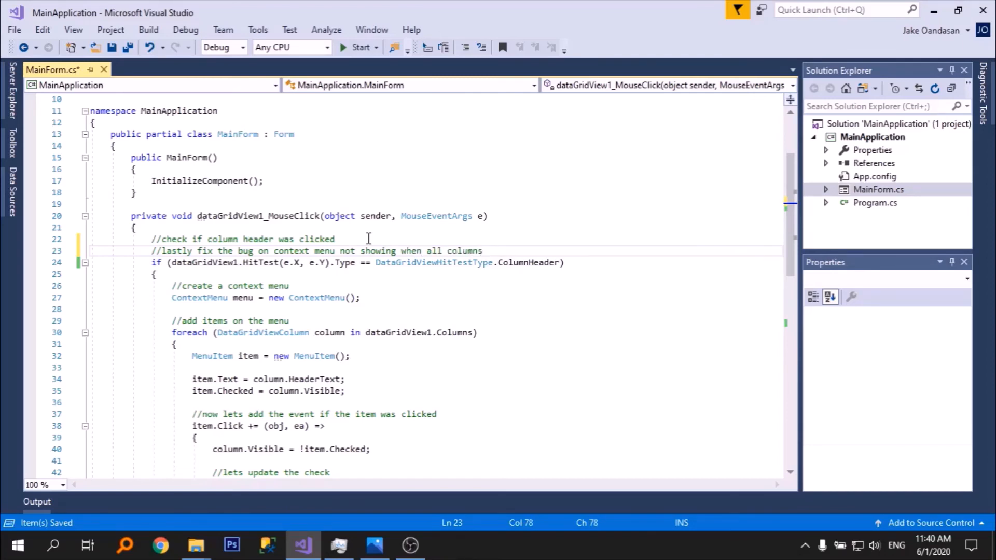
text(are hidden)
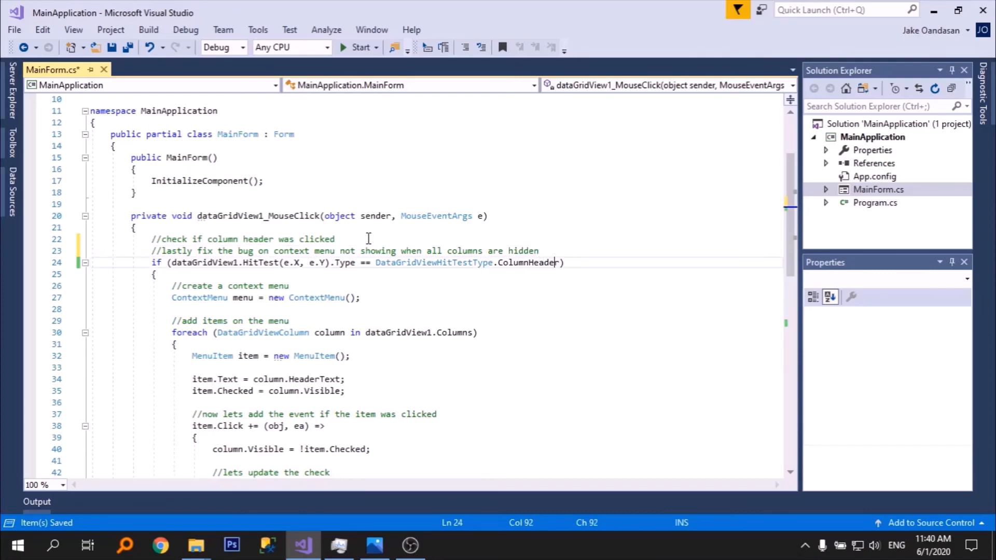
Extend the header check with '|| dataGridView1.HitTest(e.X, e.Y).Type == DataGridViewHitTestType.TopLeftHeader'.
text(||)
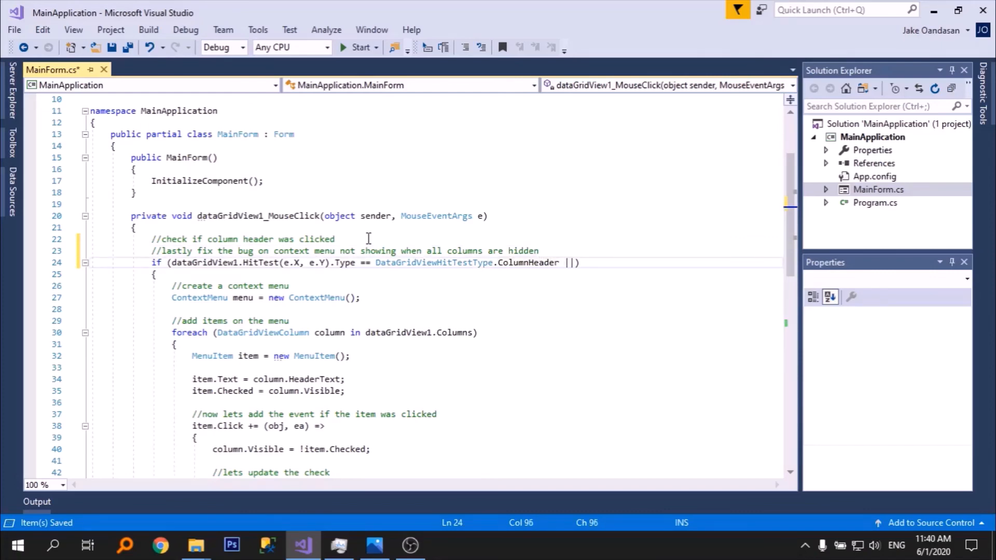
click(499, 262)
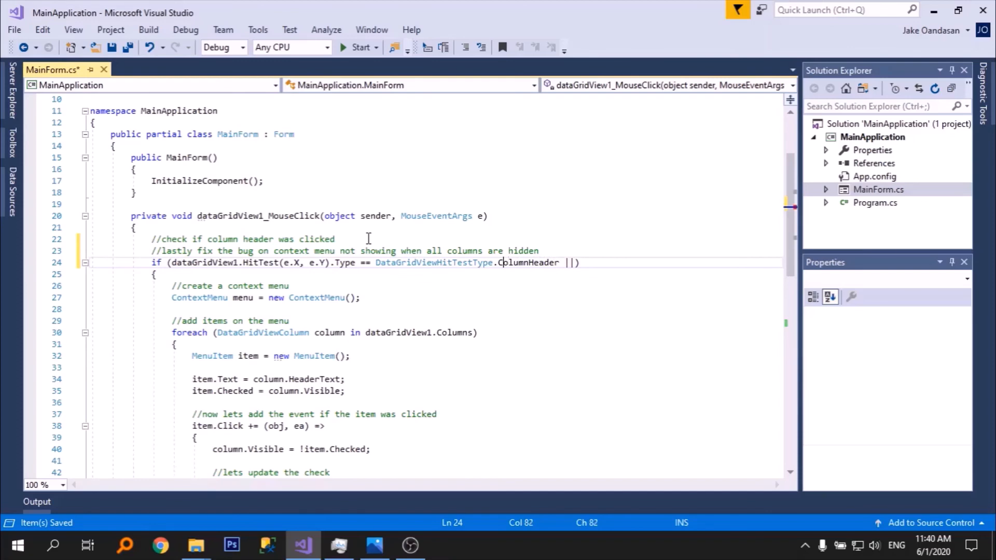
drag(169, 263, 499, 262)
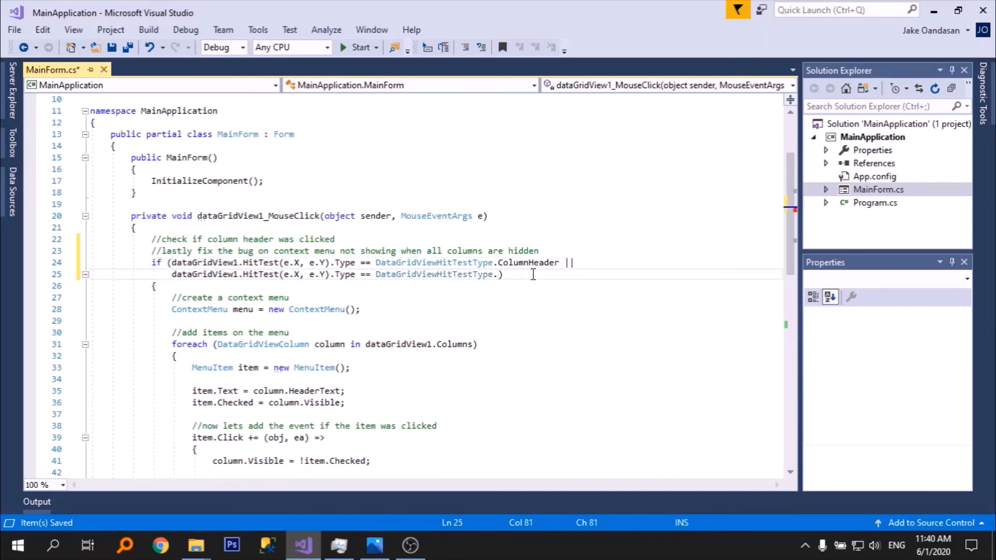
text(.)
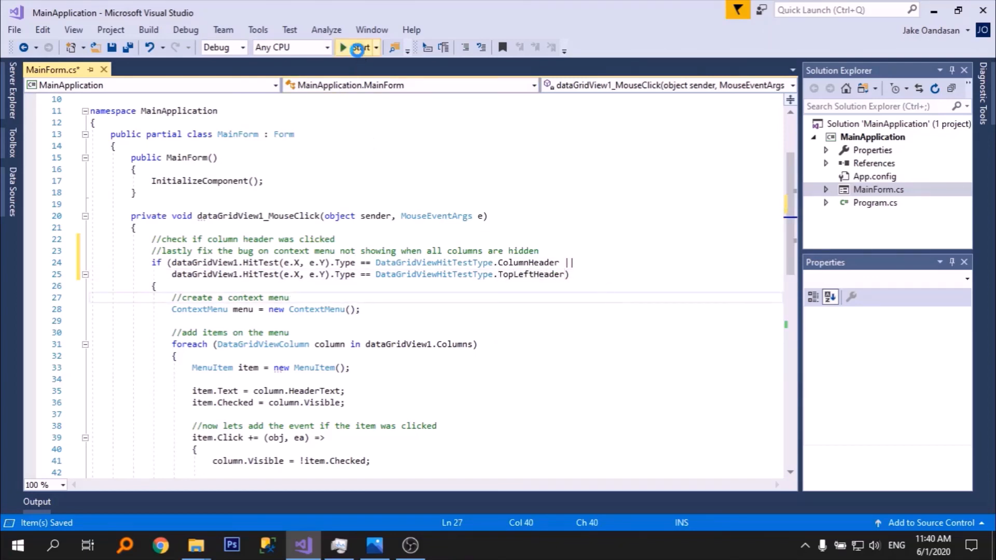
Run the form, hide the Active column, then right-click the top-left header to reopen the menu.
click(357, 47)
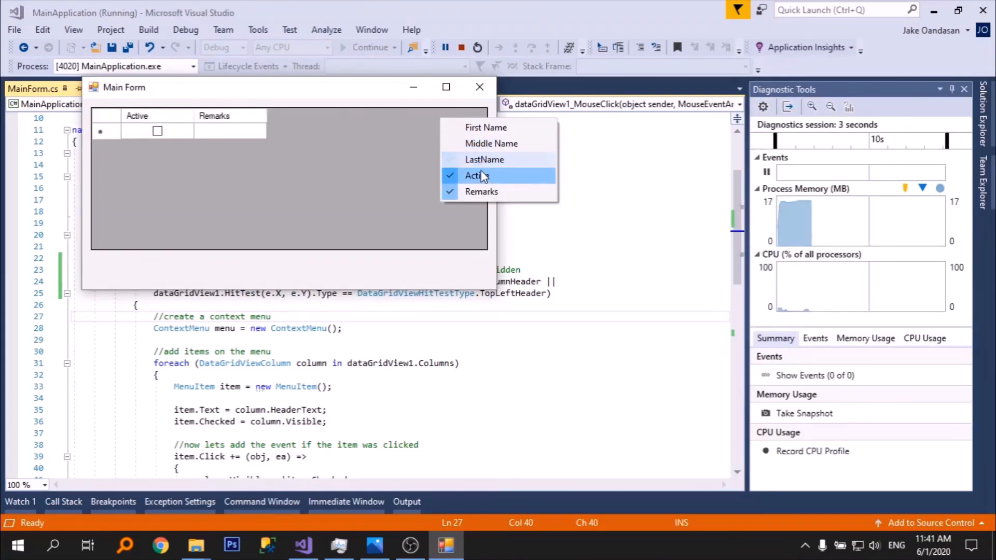
click(475, 176)
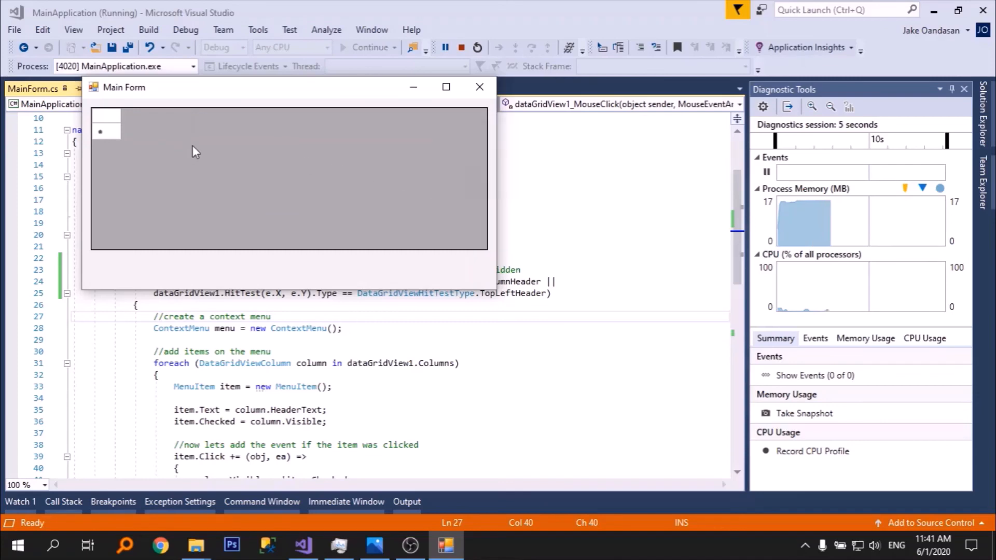
right_click(99, 130)
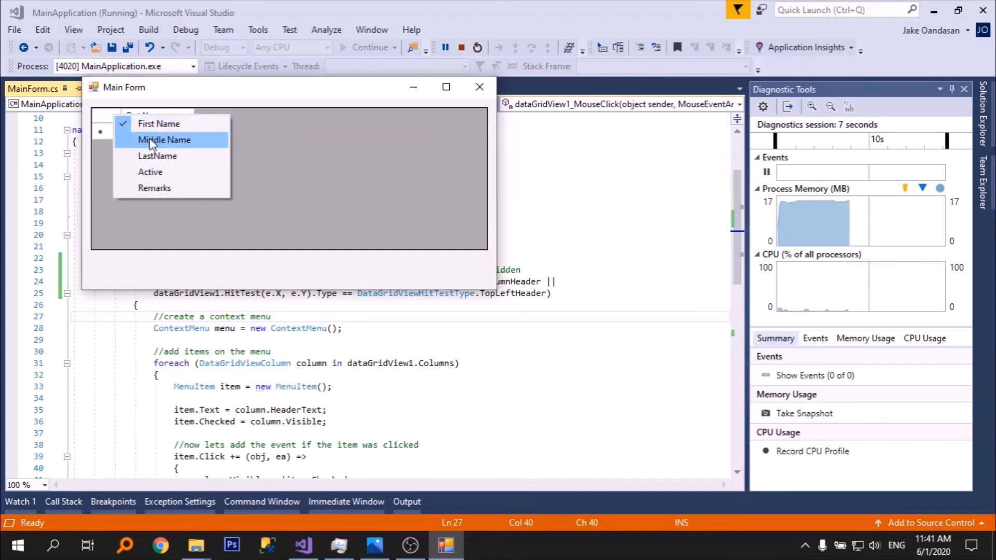